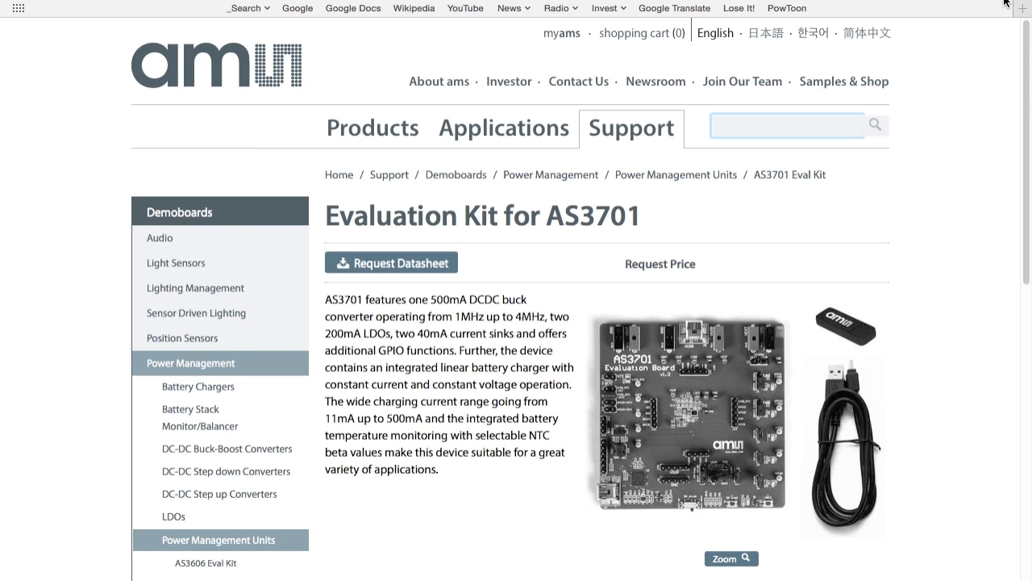
- Open the Eval Kit Manual from the ams site and scroll to the Hardware Description section
click(787, 126)
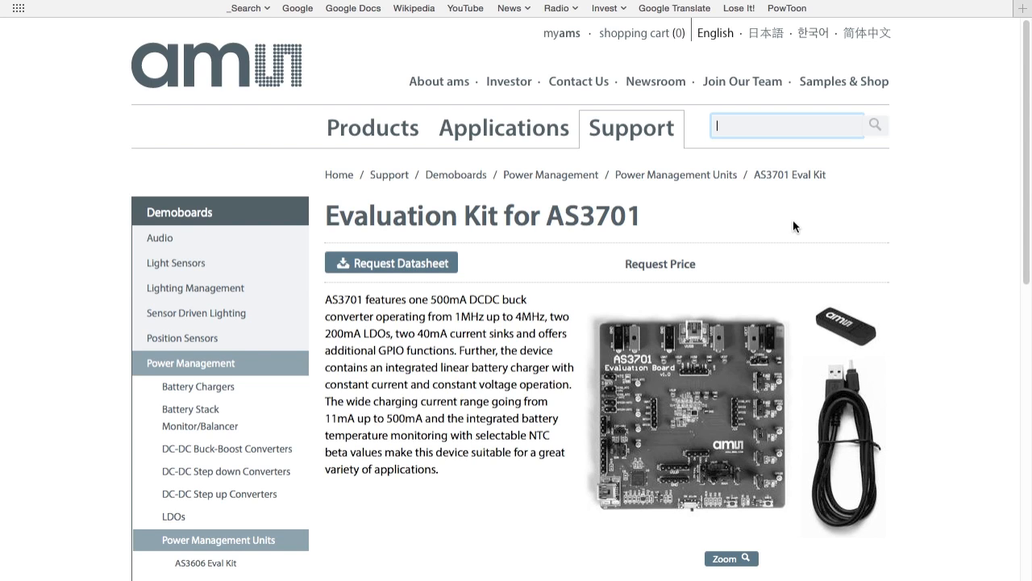
mouse_move(835, 307)
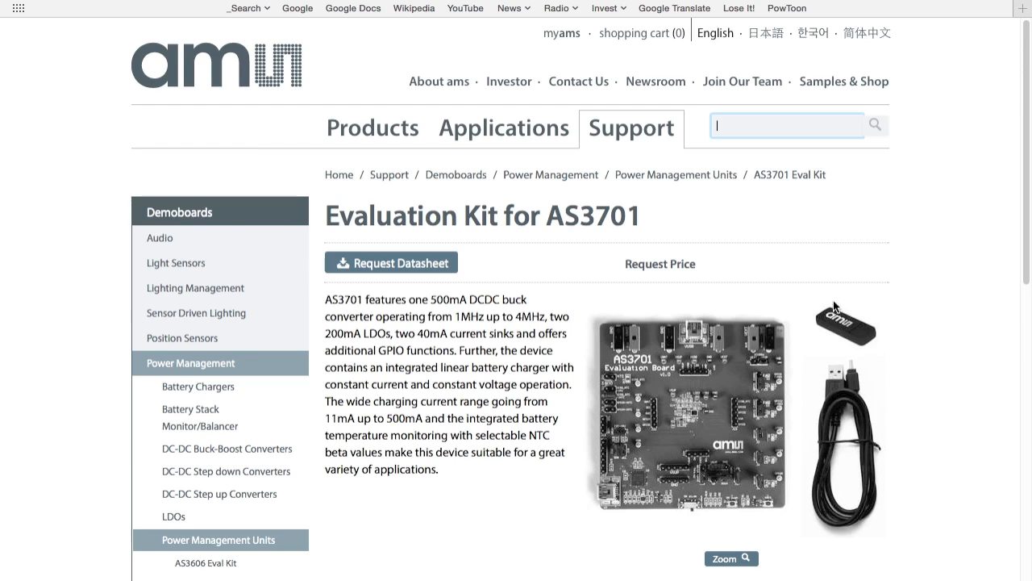
mouse_move(794, 358)
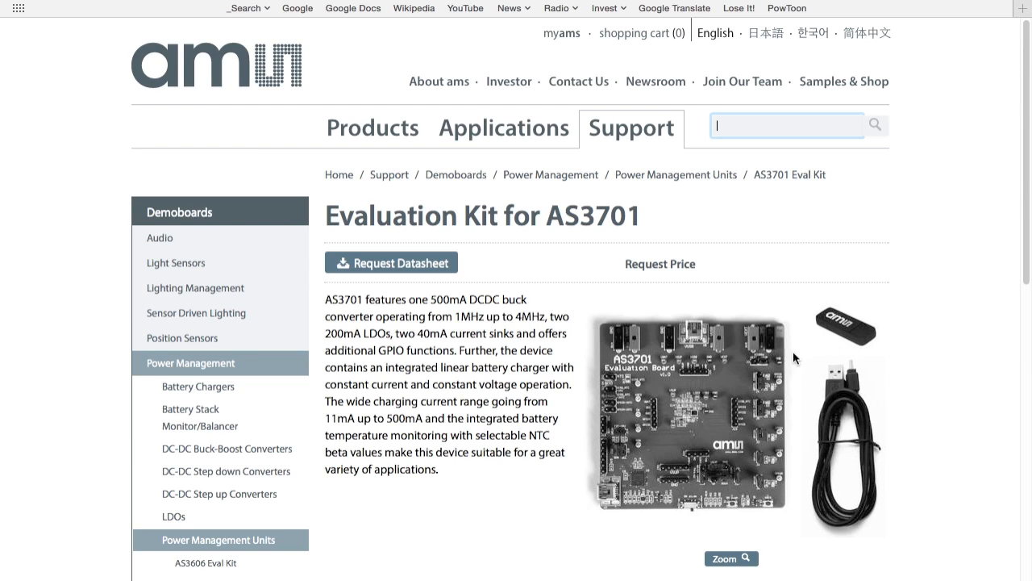
mouse_move(680, 465)
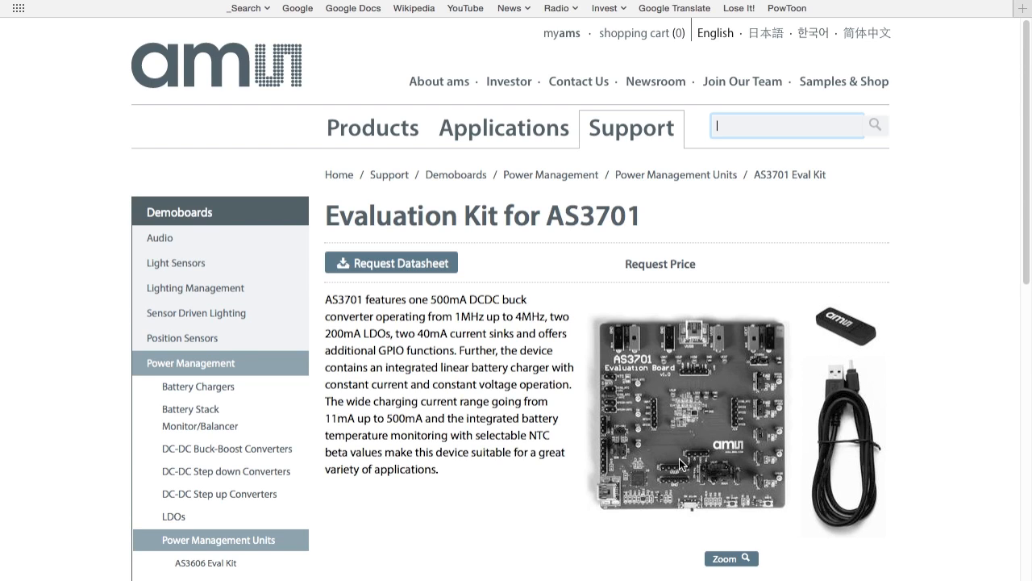
mouse_move(877, 404)
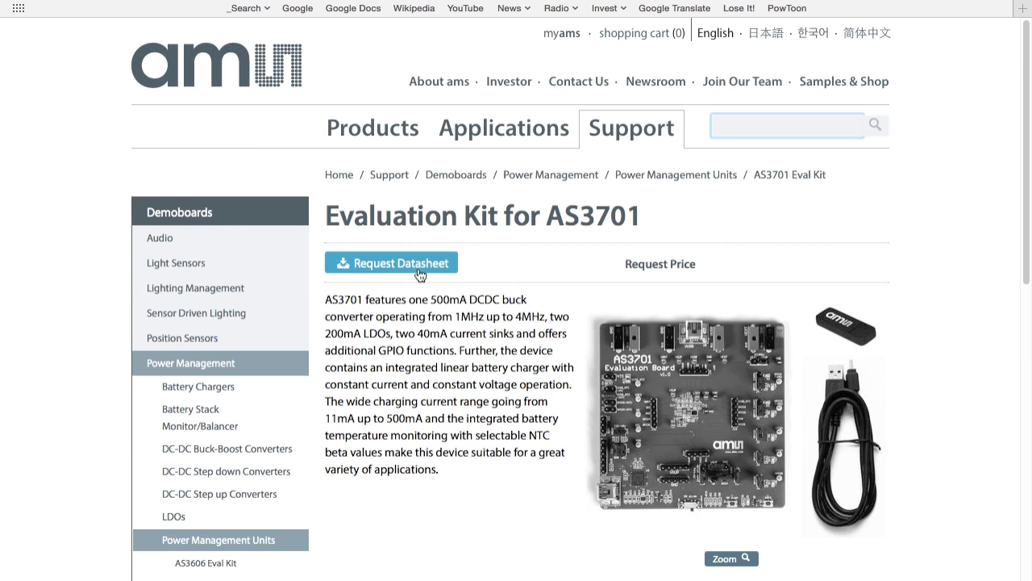
click(390, 263)
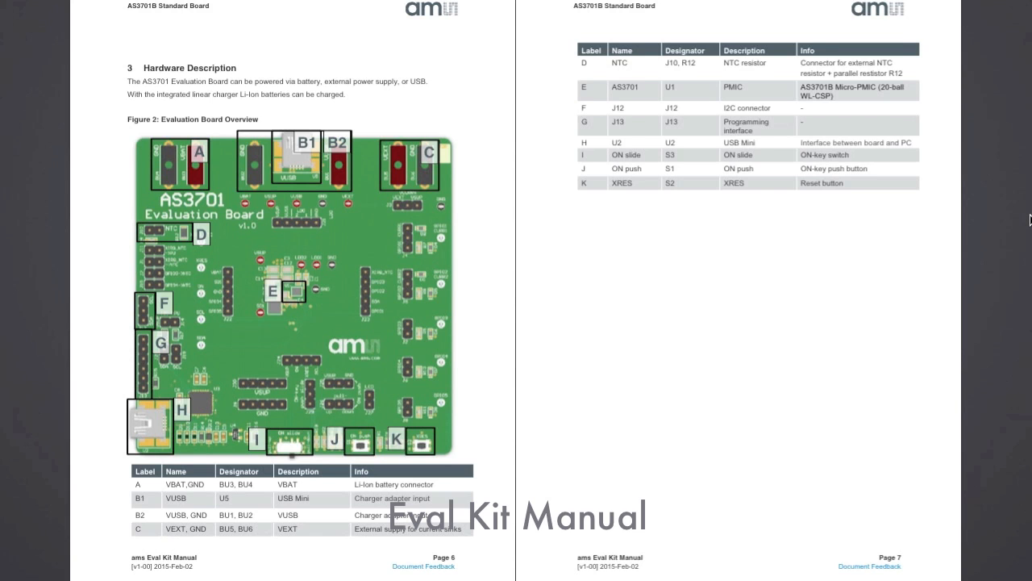
scroll(down, 3)
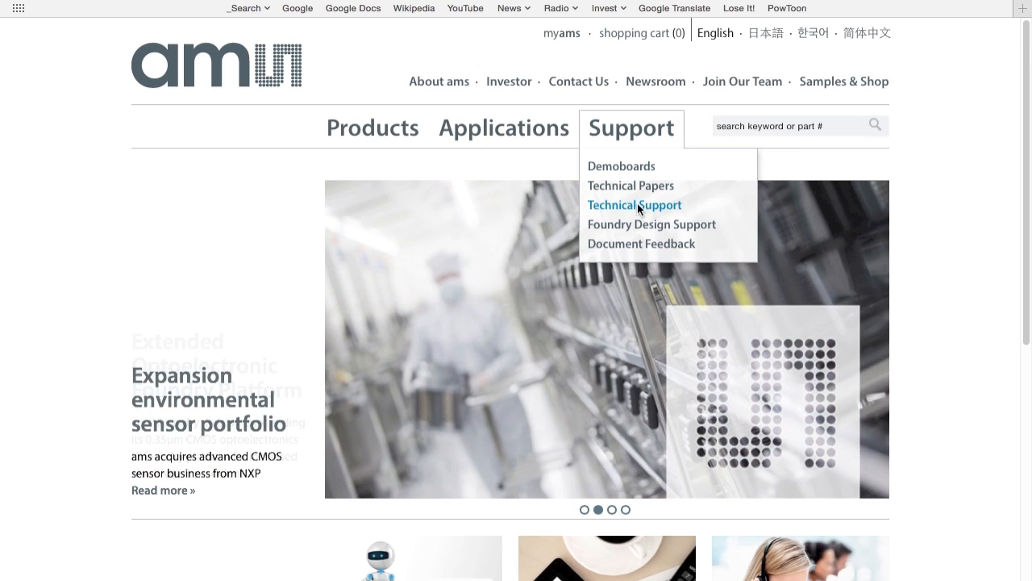
mouse_move(642, 212)
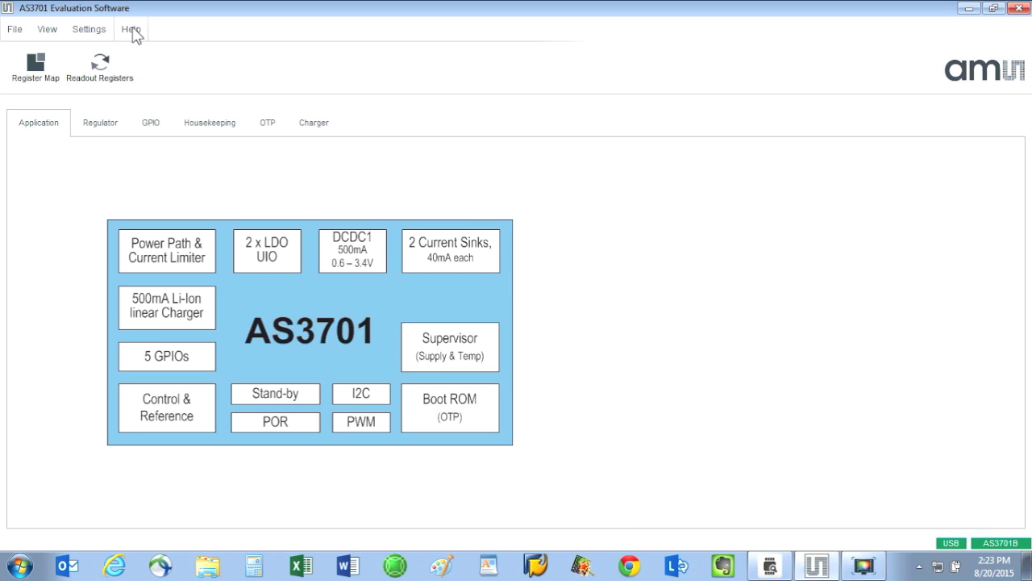
click(131, 29)
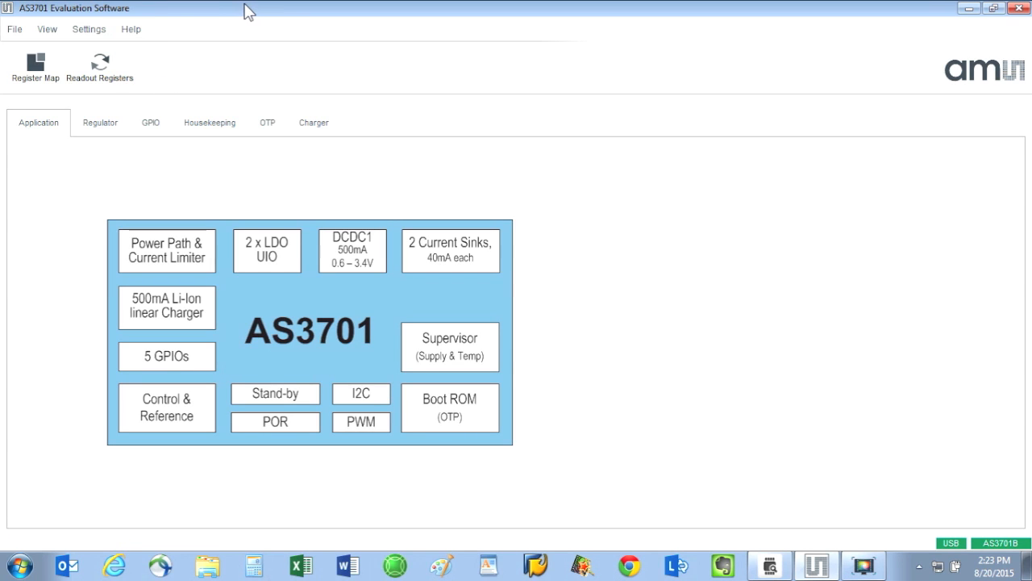
mouse_move(949, 558)
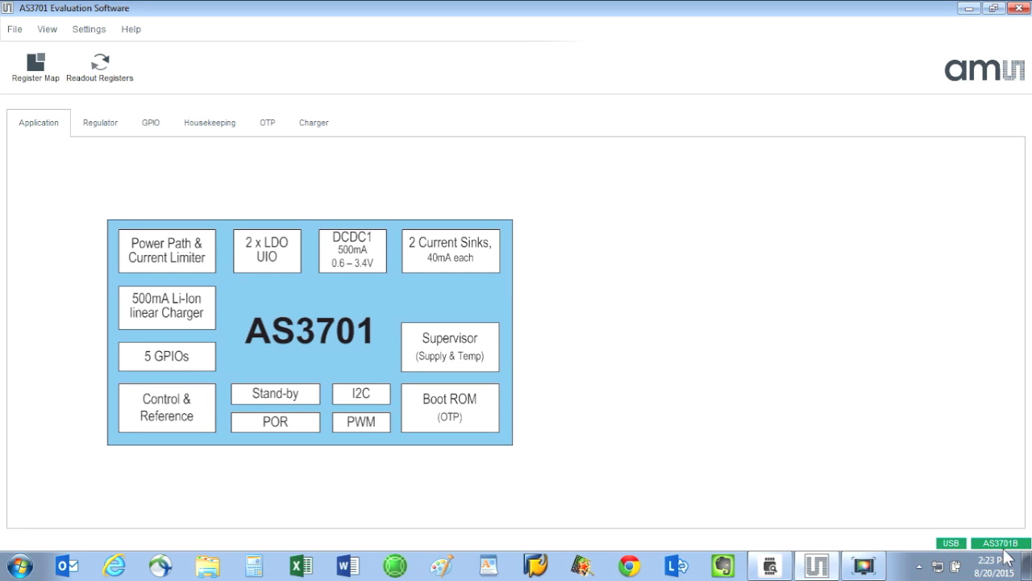
mouse_move(1000, 562)
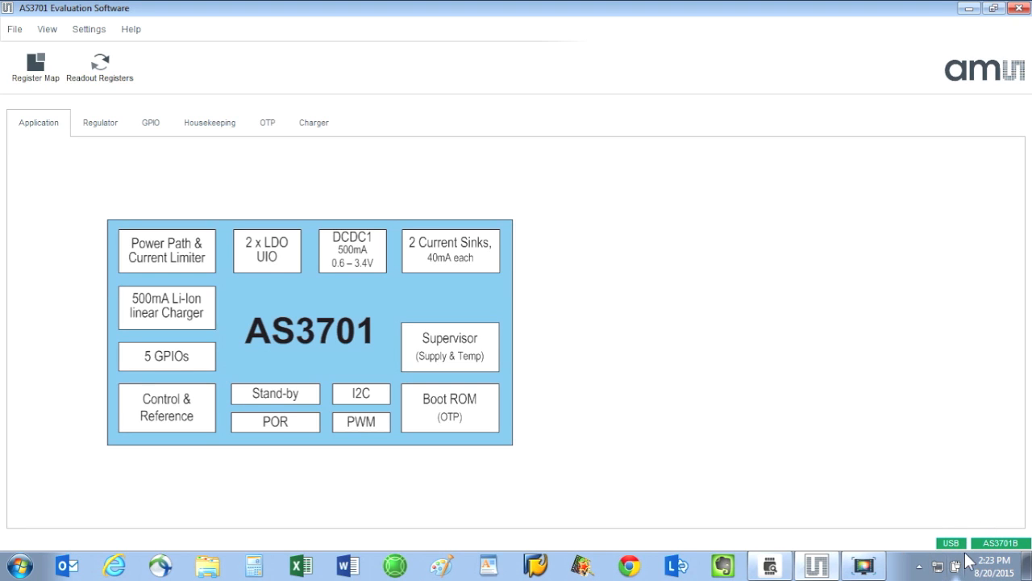
mouse_move(160, 75)
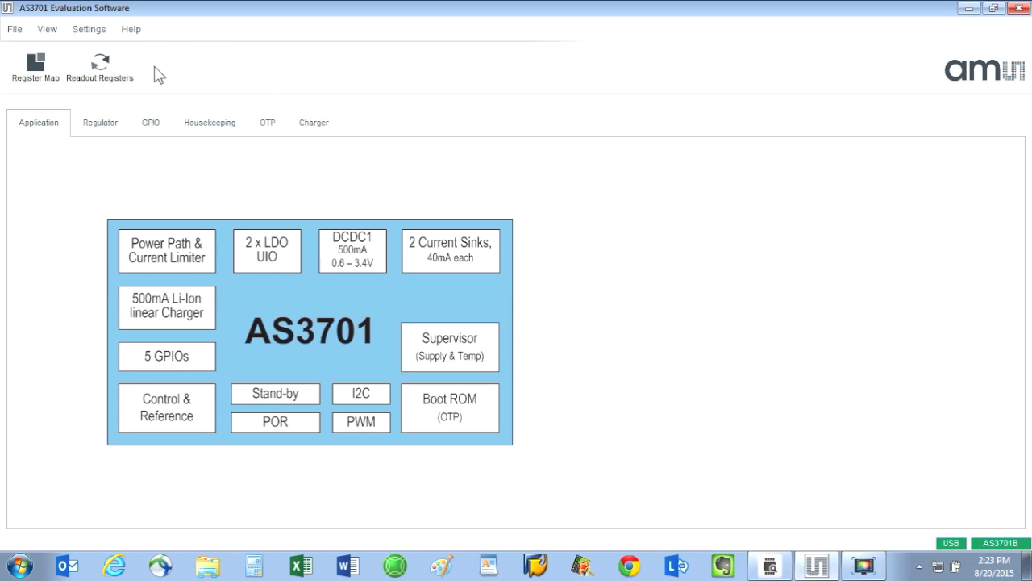
click(129, 29)
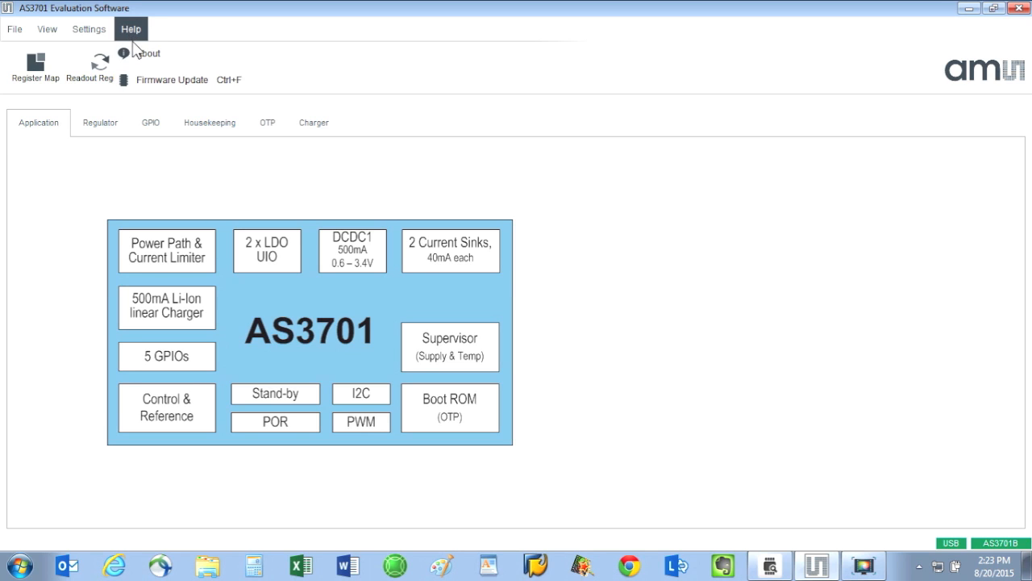
click(149, 53)
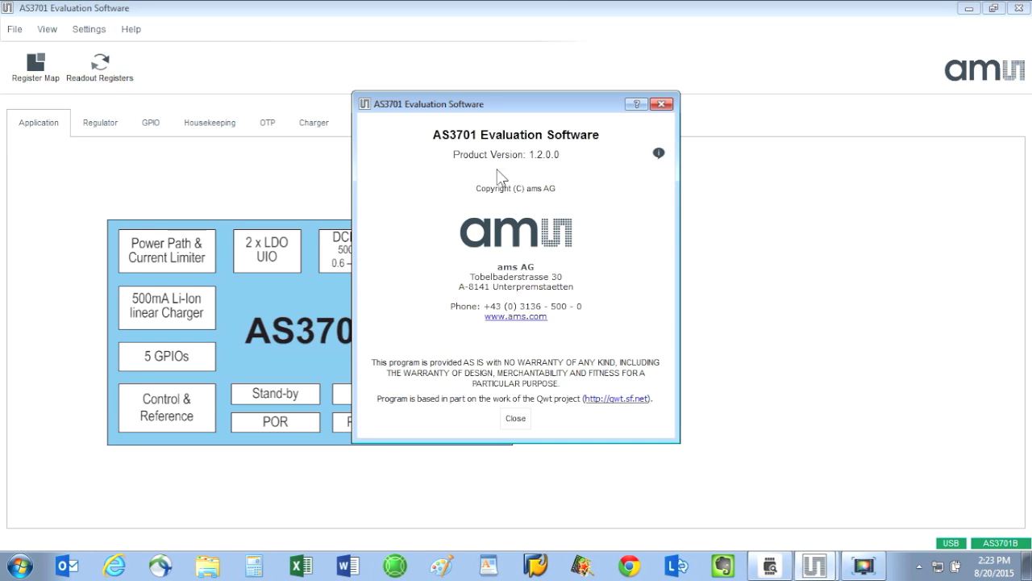
mouse_move(563, 167)
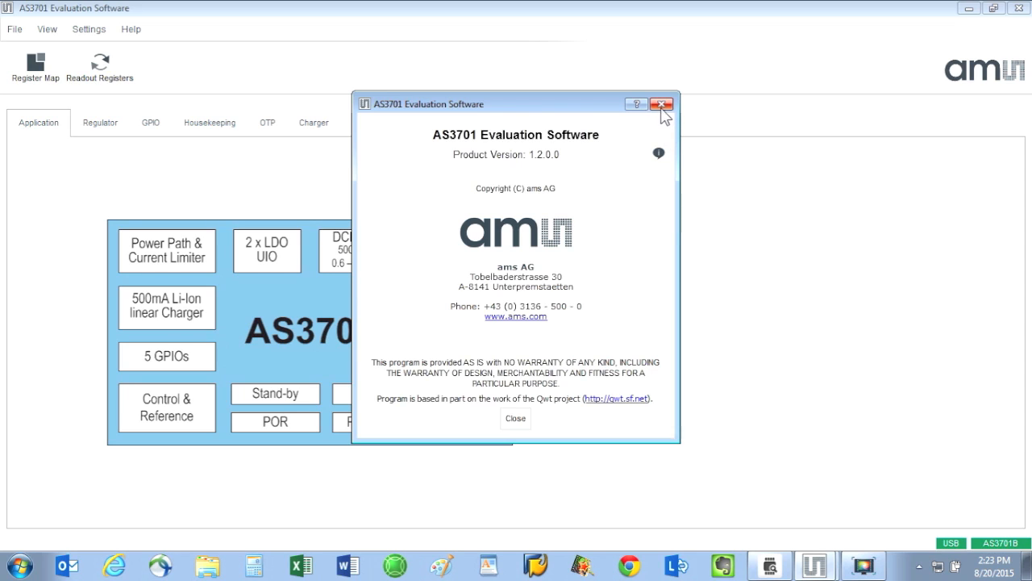
click(661, 103)
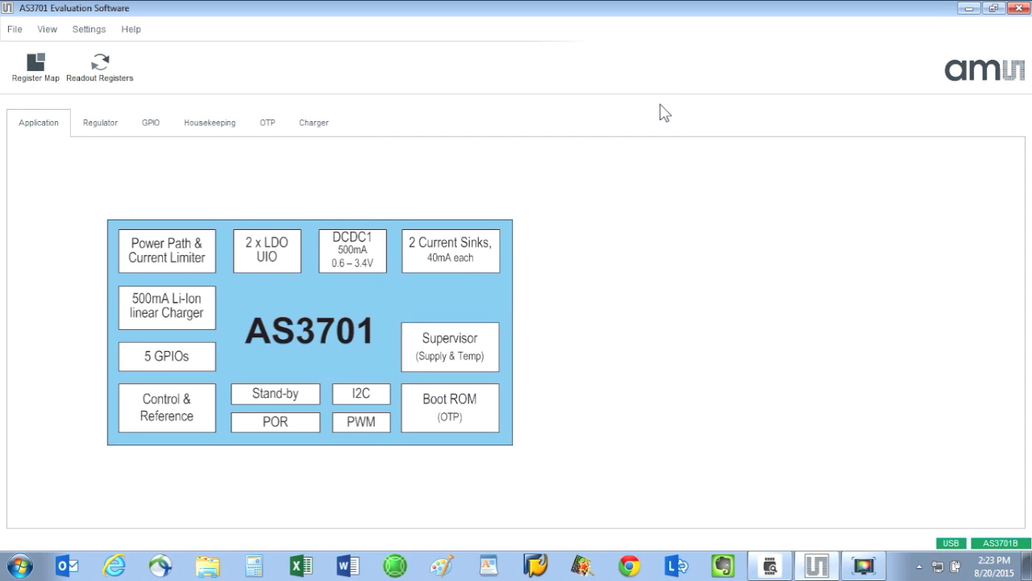
mouse_move(132, 144)
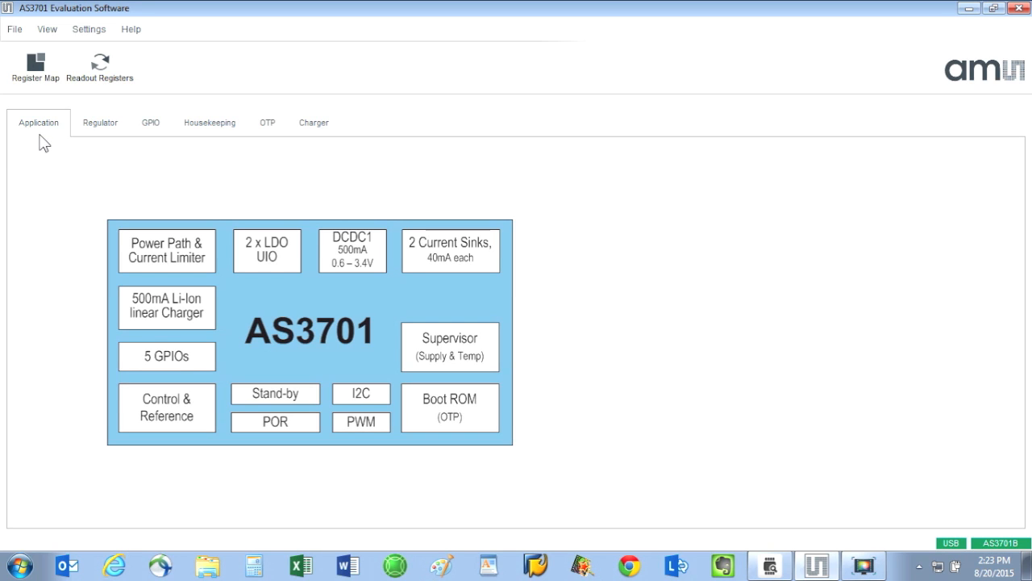
mouse_move(153, 138)
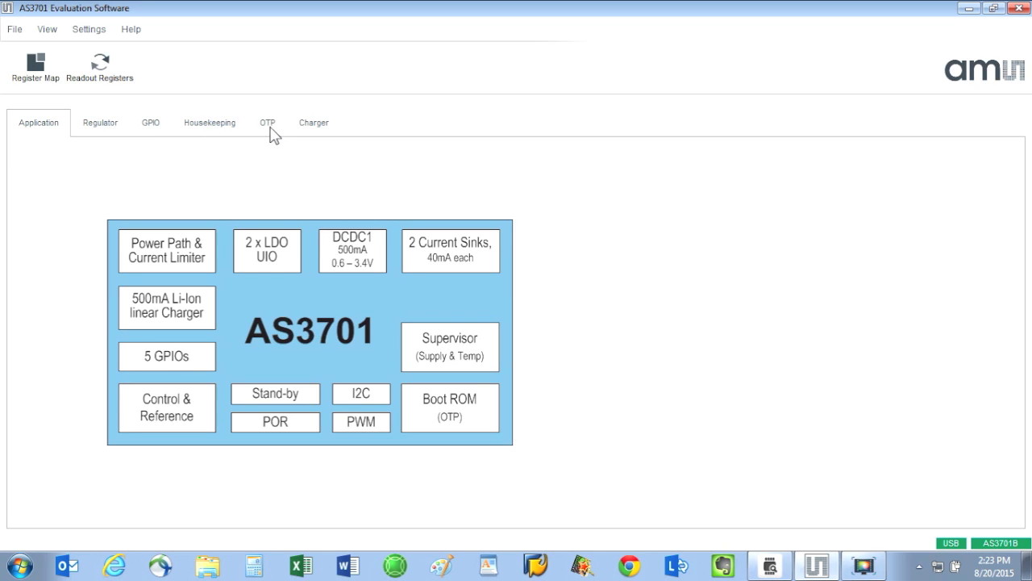
mouse_move(56, 143)
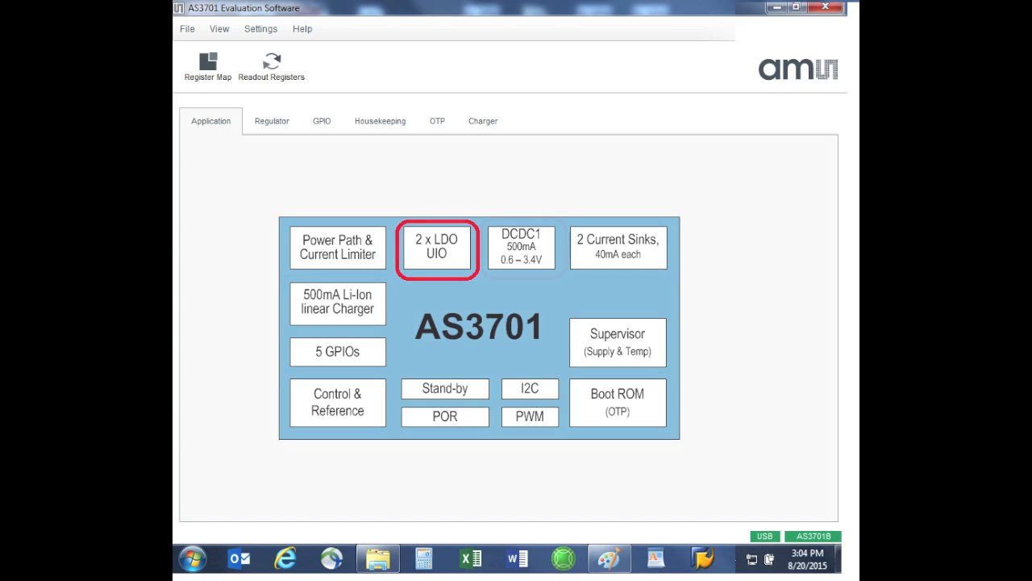
- Inspect blocks in the Application diagram, then switch to the SD1/LDO1/LDO2 Regulator page
click(521, 248)
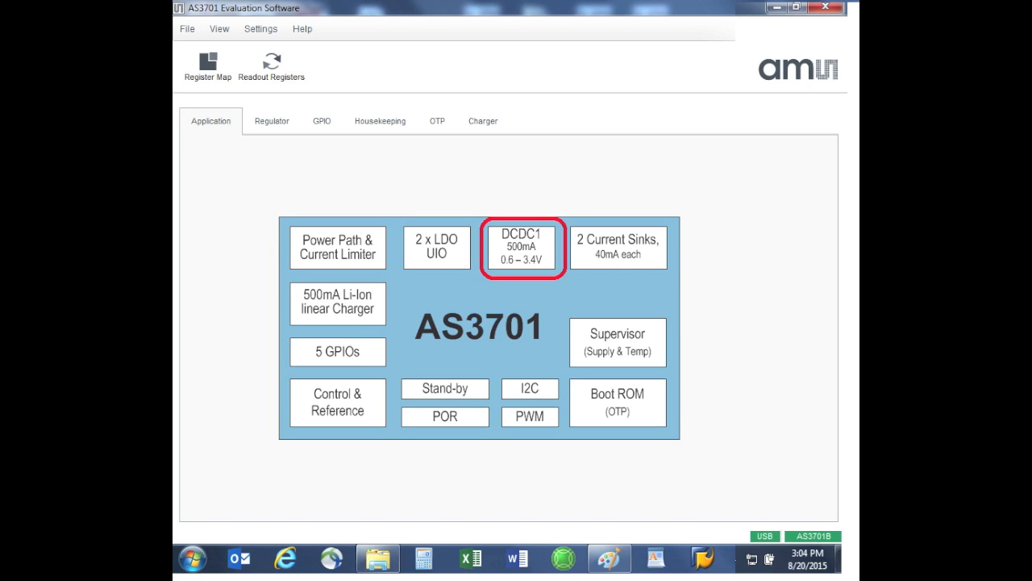
click(618, 249)
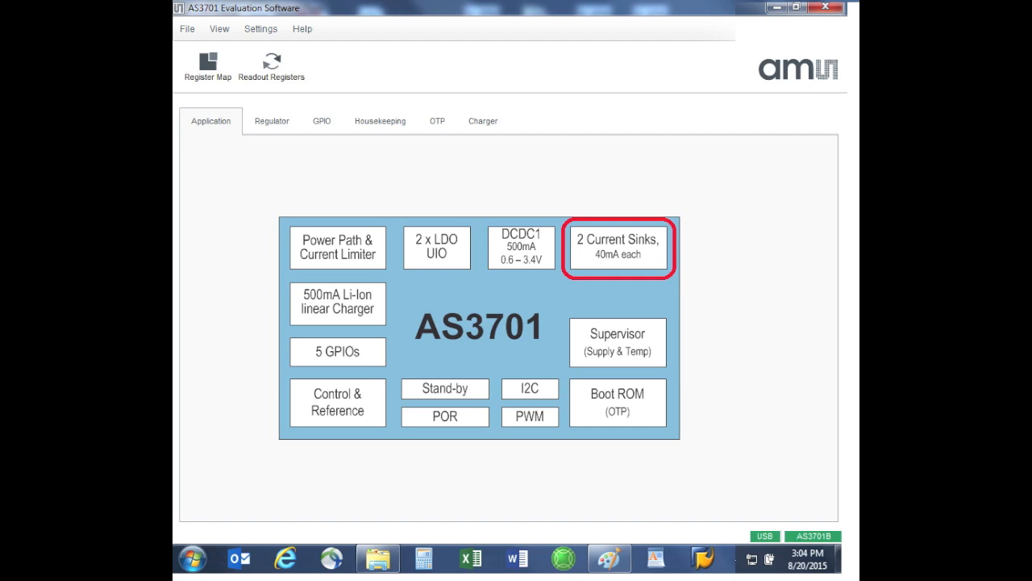
click(616, 342)
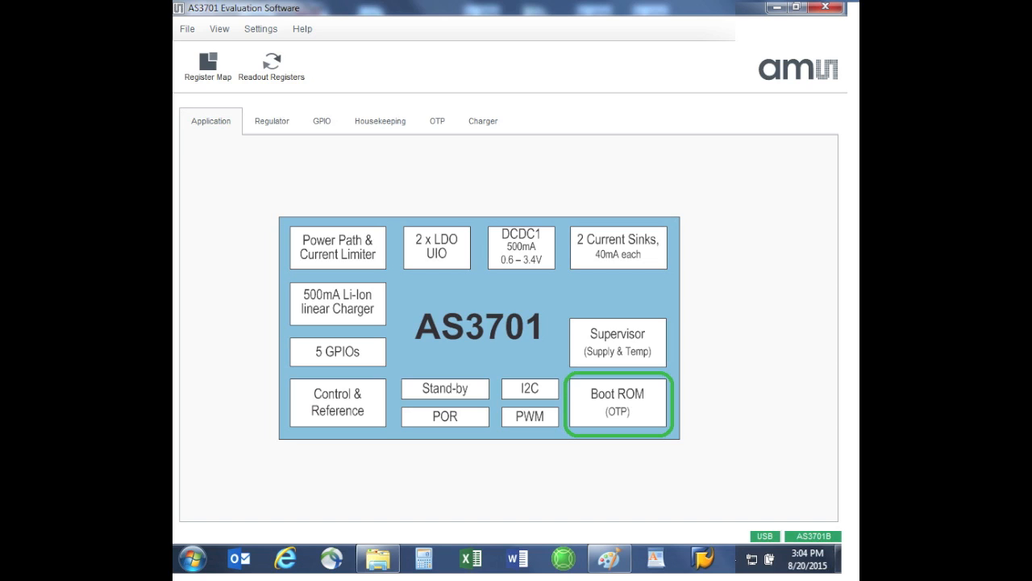
click(529, 387)
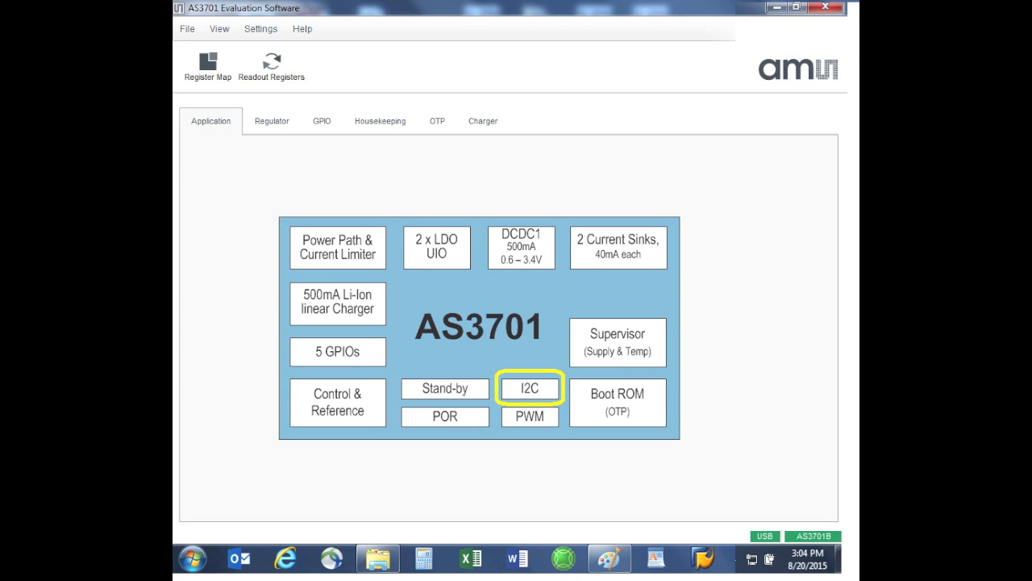
click(337, 351)
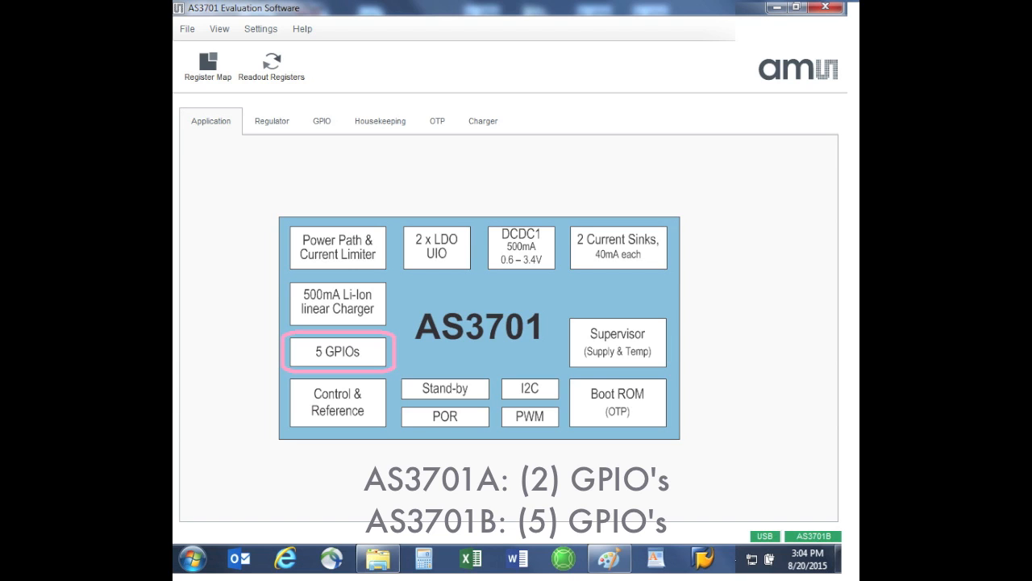
click(338, 304)
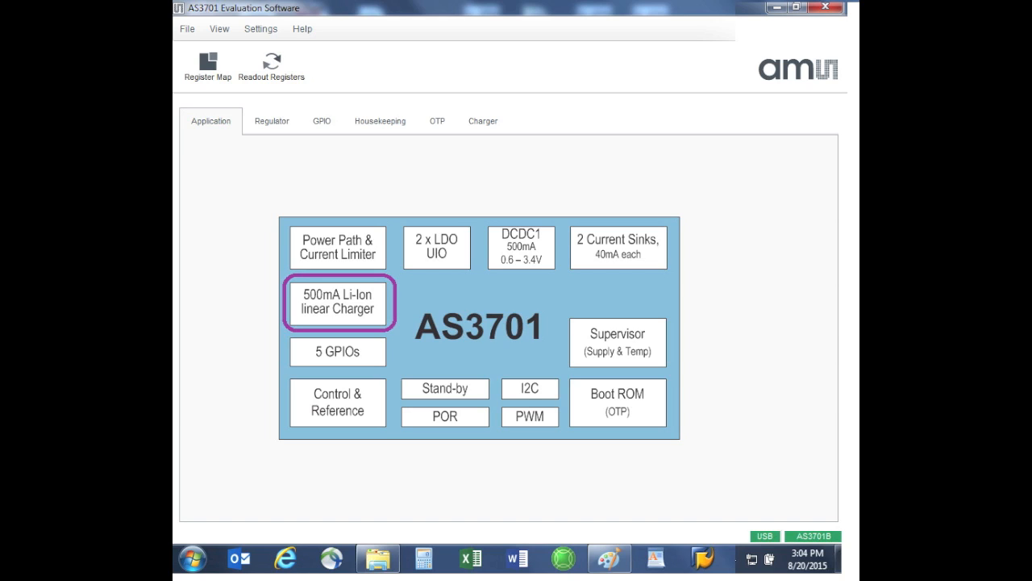
click(271, 121)
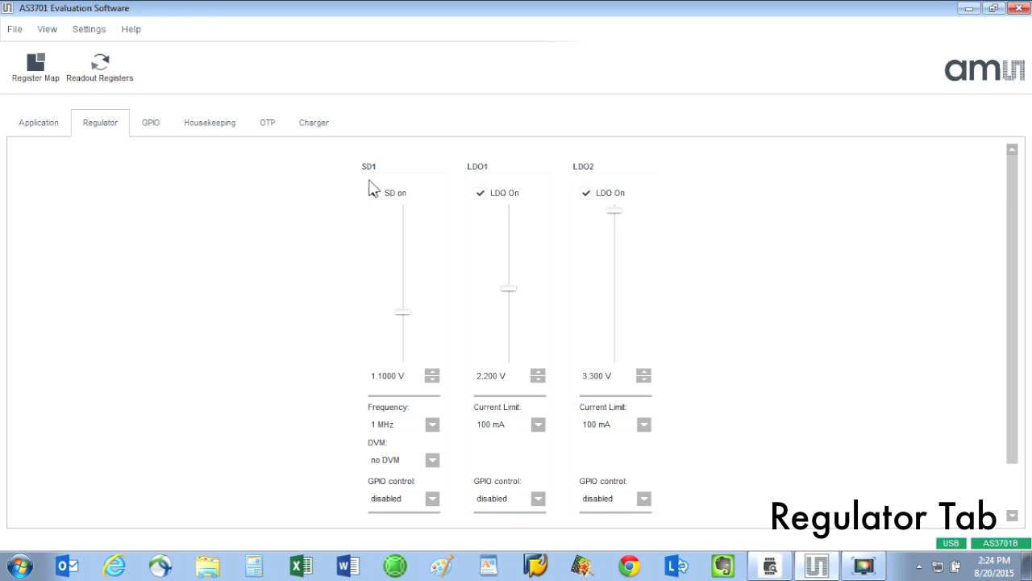
- Switch LDO1 and LDO2 off, keep SD1 on and readjust its output up to 2.575 V
click(374, 194)
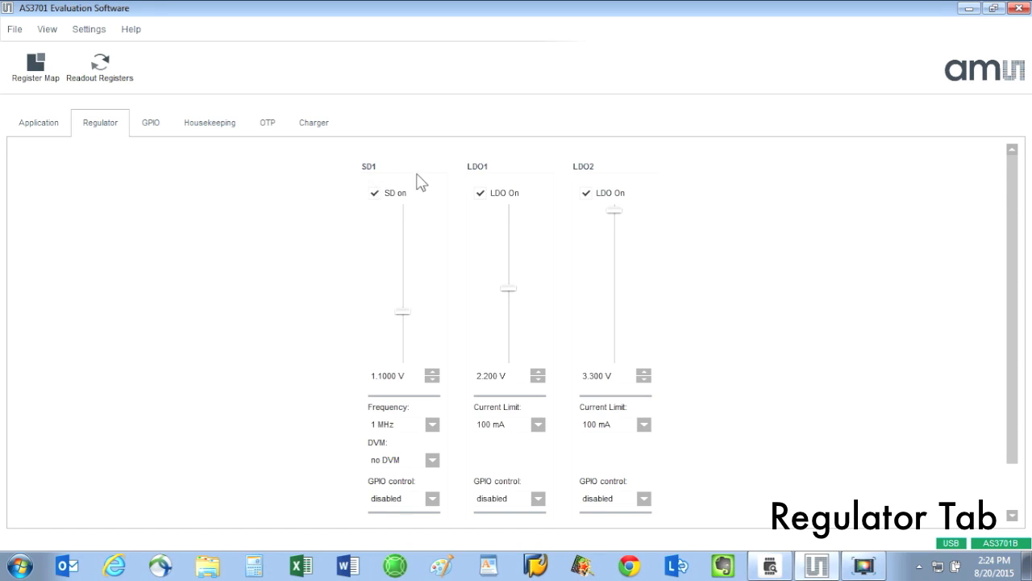
mouse_move(507, 178)
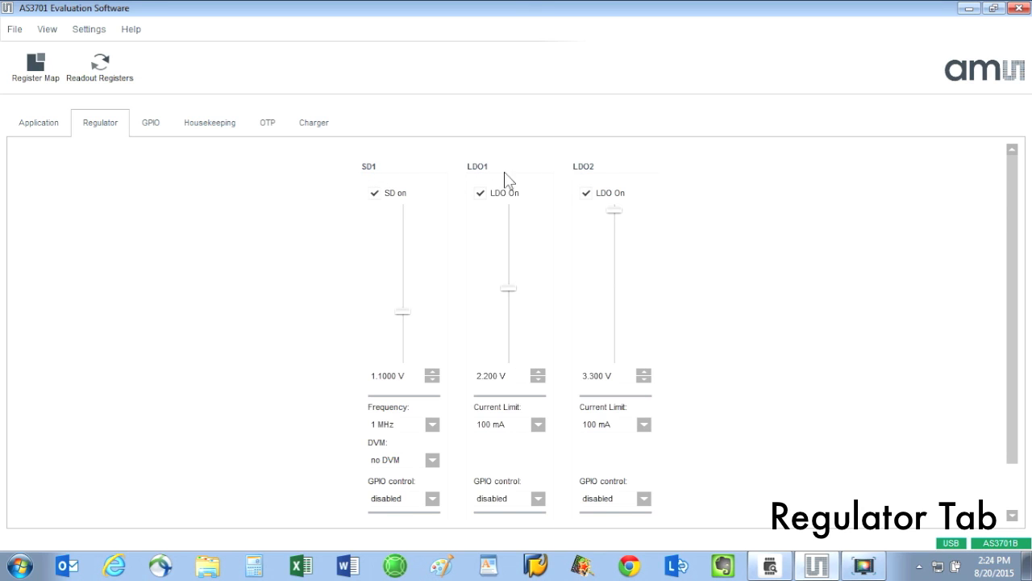
mouse_move(394, 200)
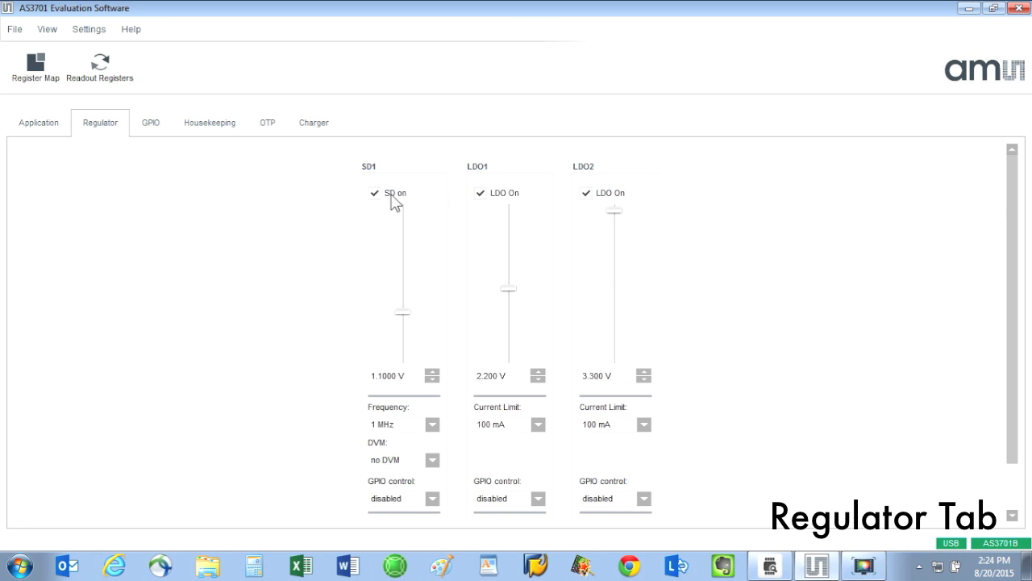
click(374, 193)
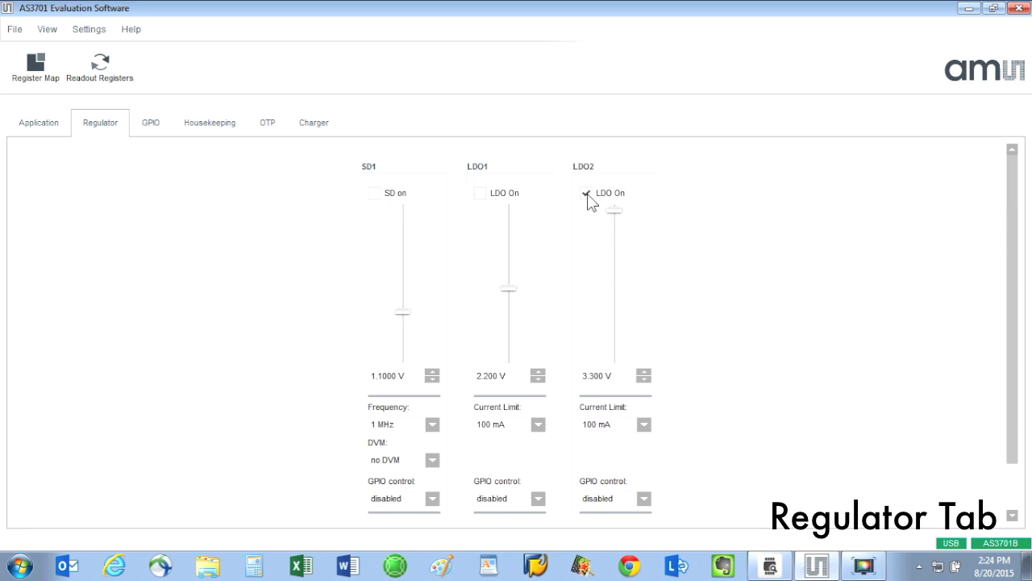
click(374, 194)
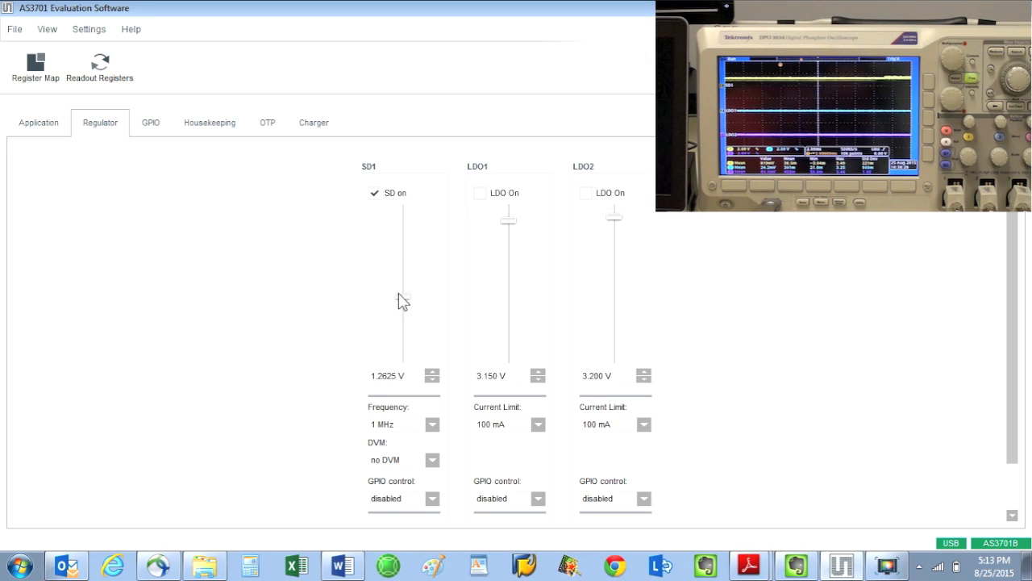
drag(403, 298, 403, 354)
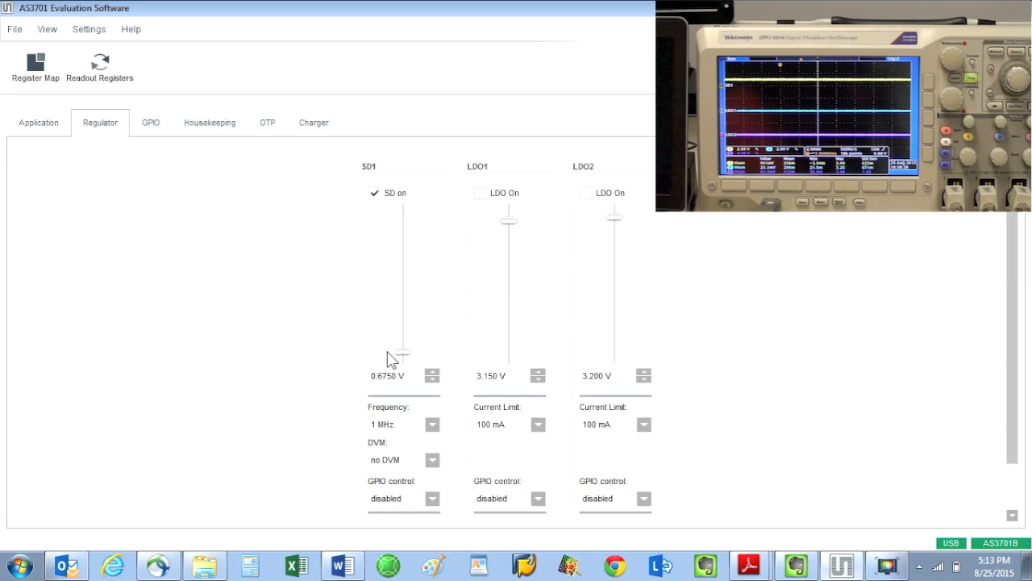
drag(400, 354, 403, 234)
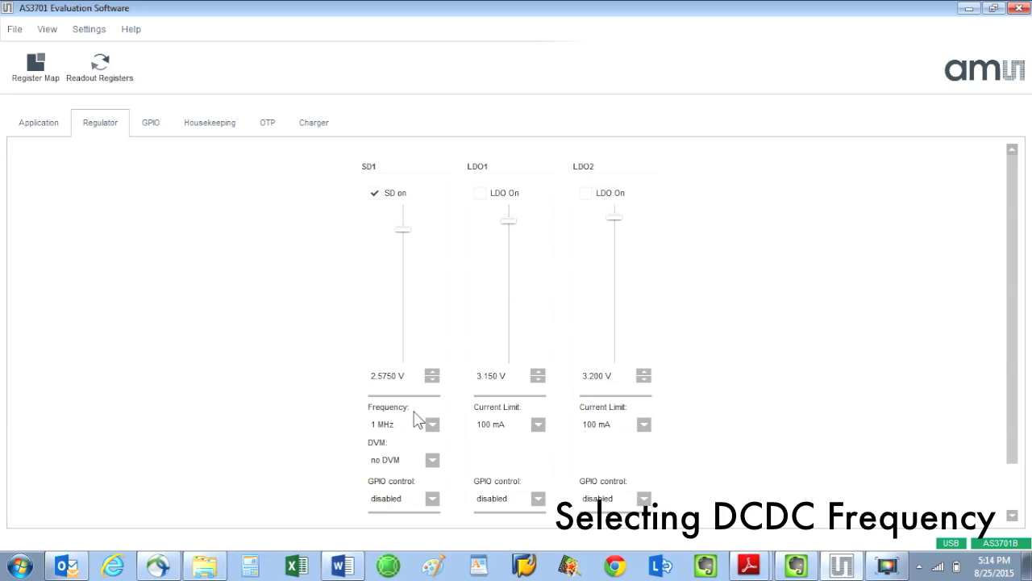
- Set SD1 switching frequency to 4 MHz and start choosing its DVM setting
click(432, 423)
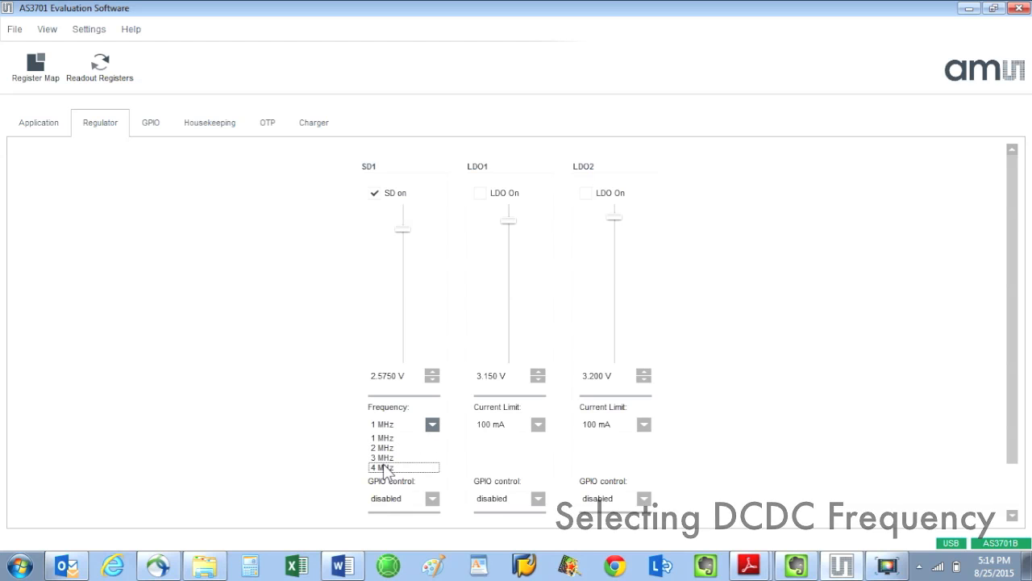
click(384, 468)
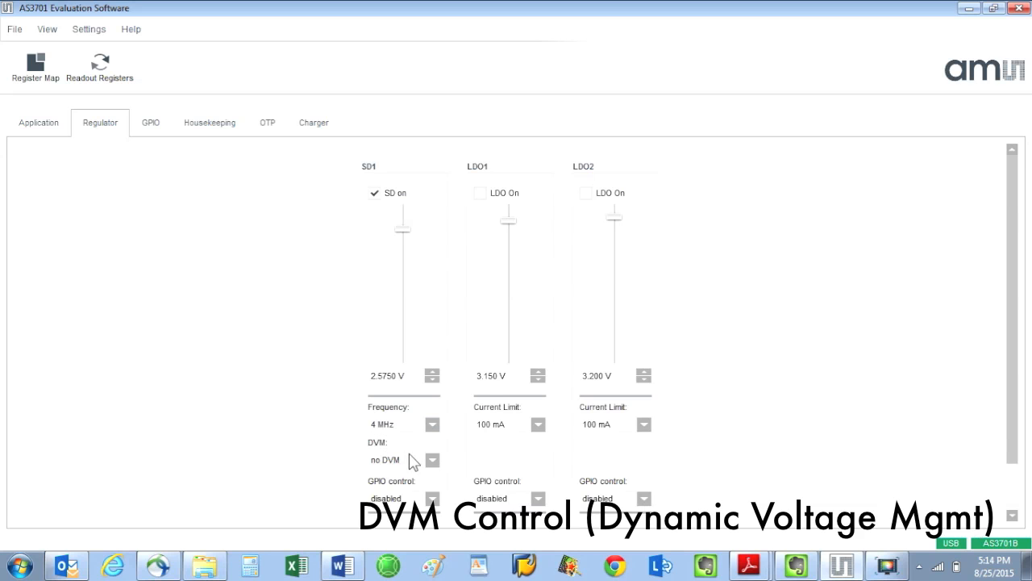
click(432, 461)
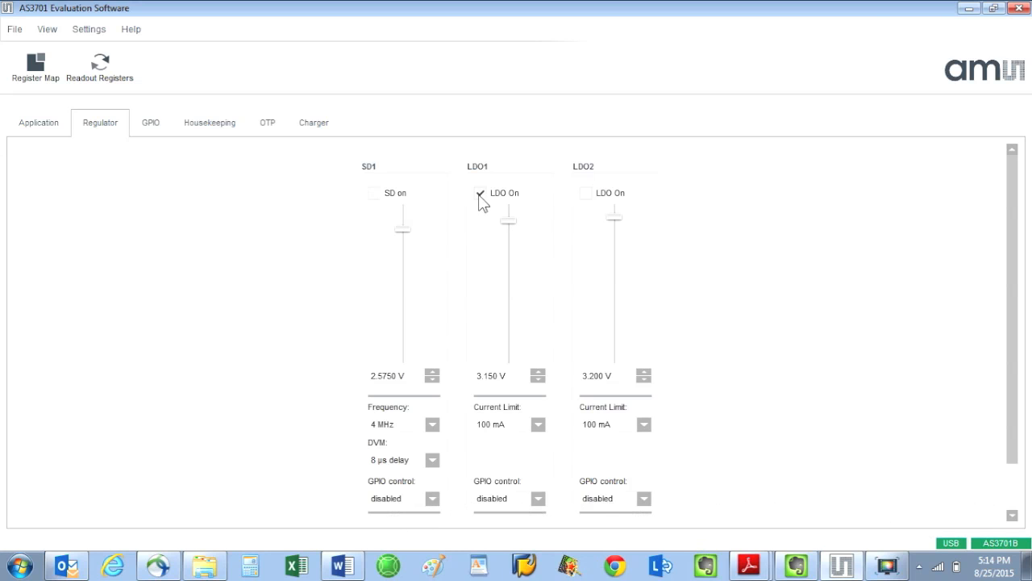
- Sweep both LDO voltages, leaving LDO1 off at 1.550 V and LDO2 at 3.100 V
drag(508, 213, 508, 283)
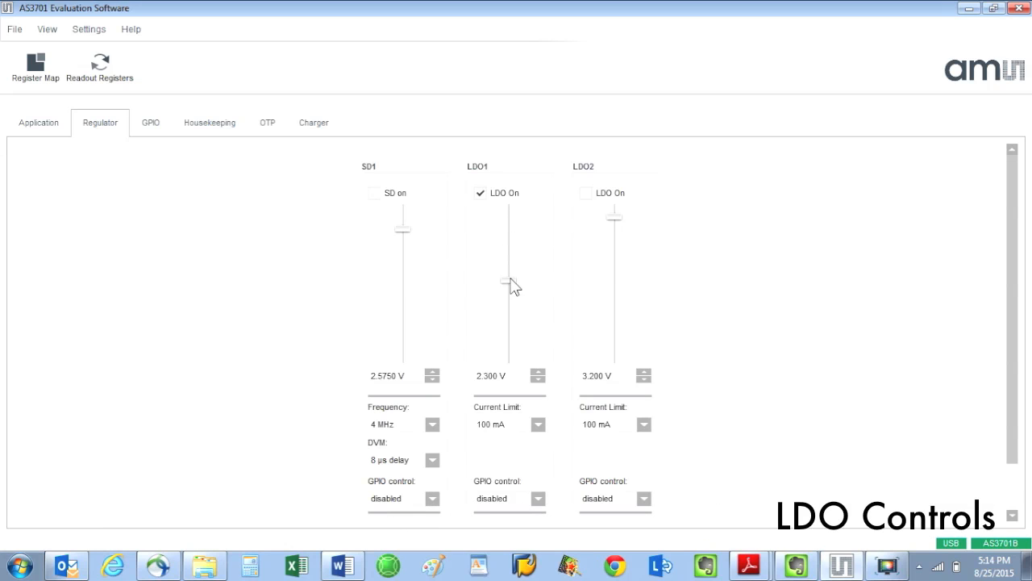
drag(510, 283, 510, 358)
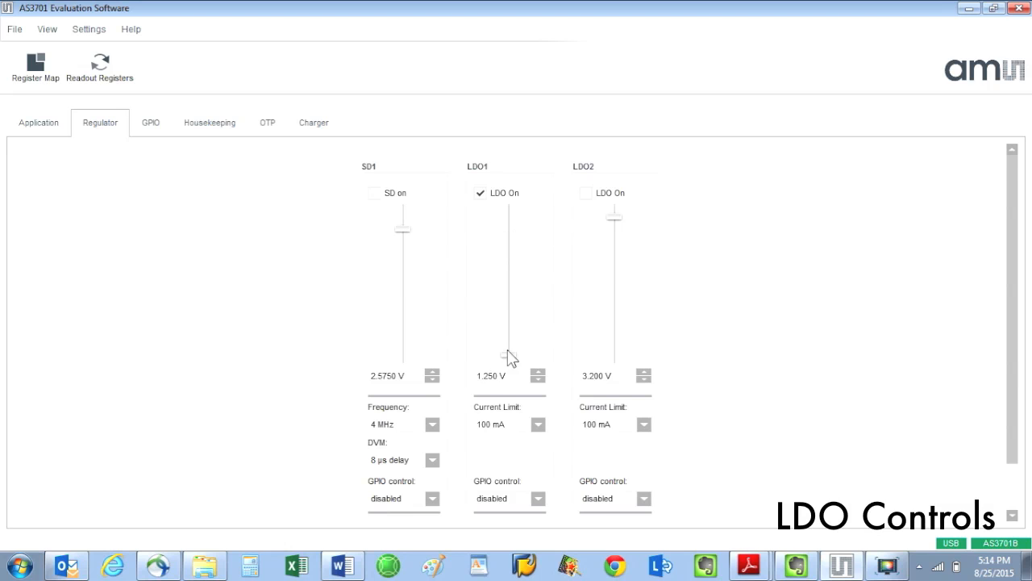
drag(510, 358, 510, 267)
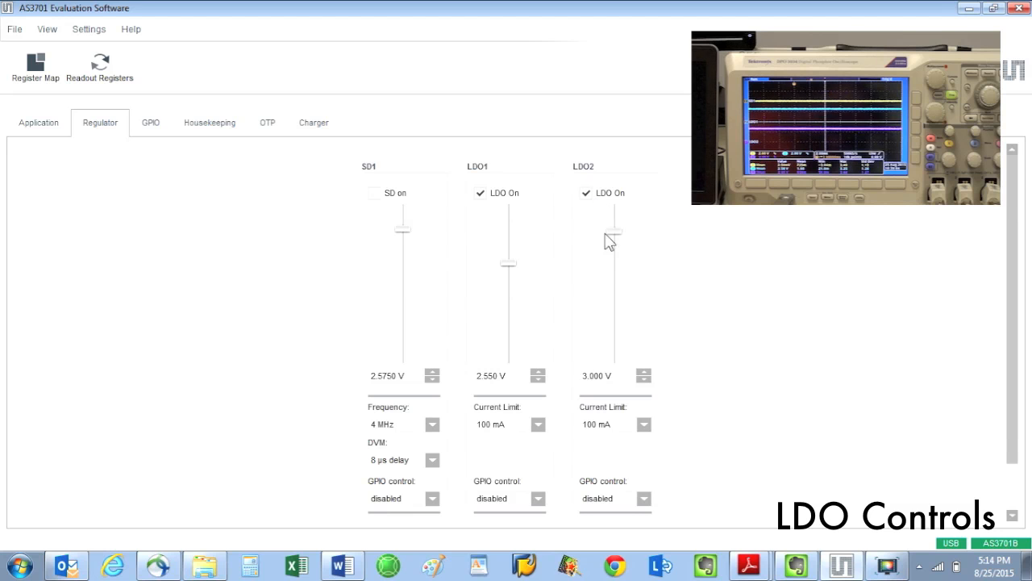
drag(613, 234, 612, 356)
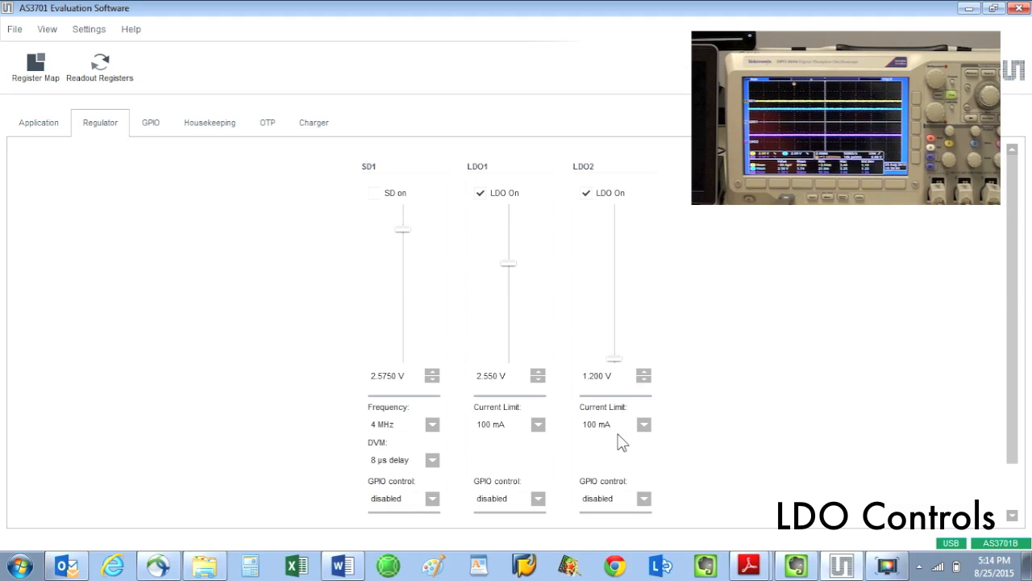
drag(615, 356, 614, 224)
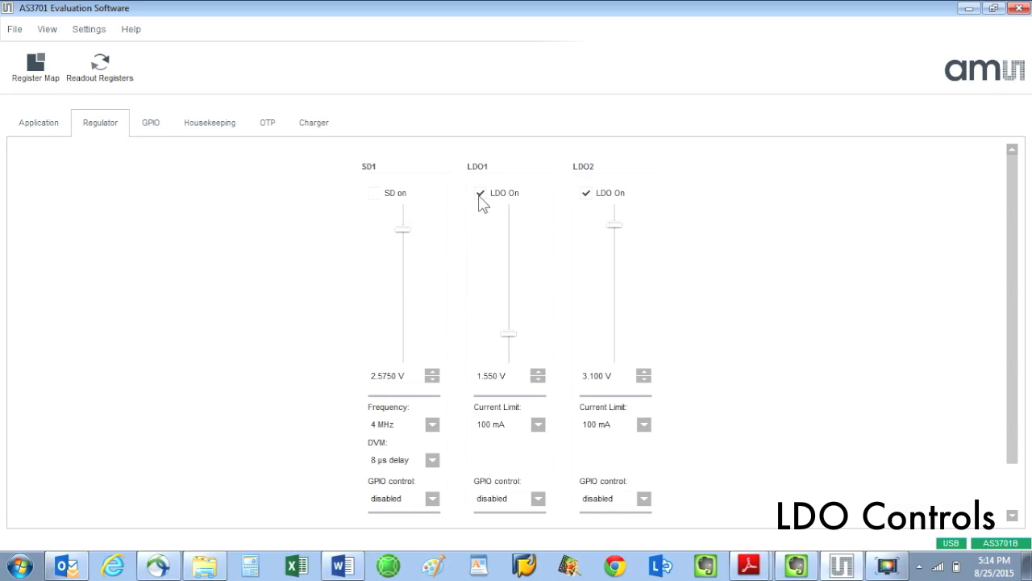
click(481, 193)
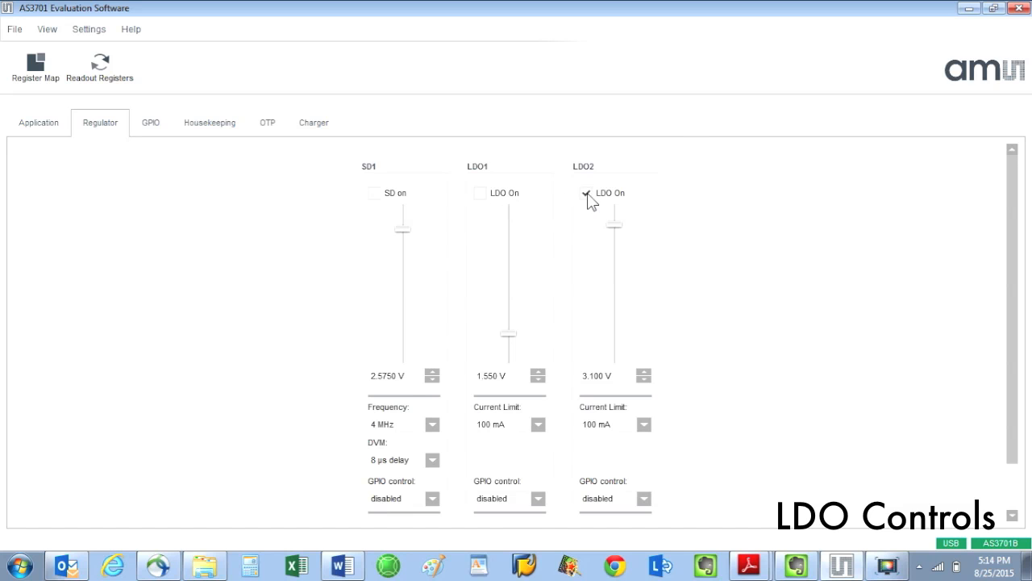
- Put LDO1 under GPIO 5 control, leaving SD1 and LDO2 GPIO control disabled
click(538, 499)
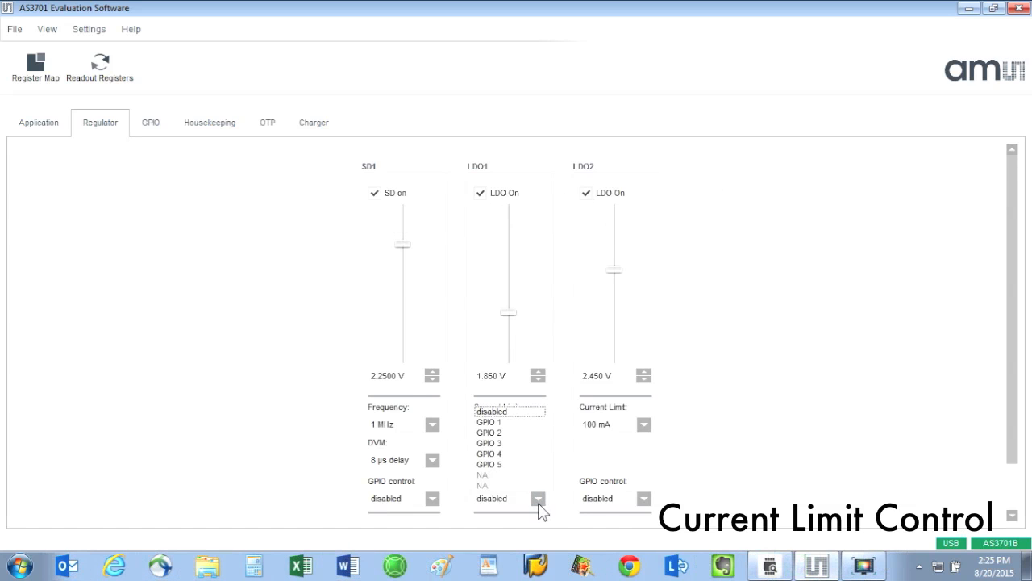
click(487, 464)
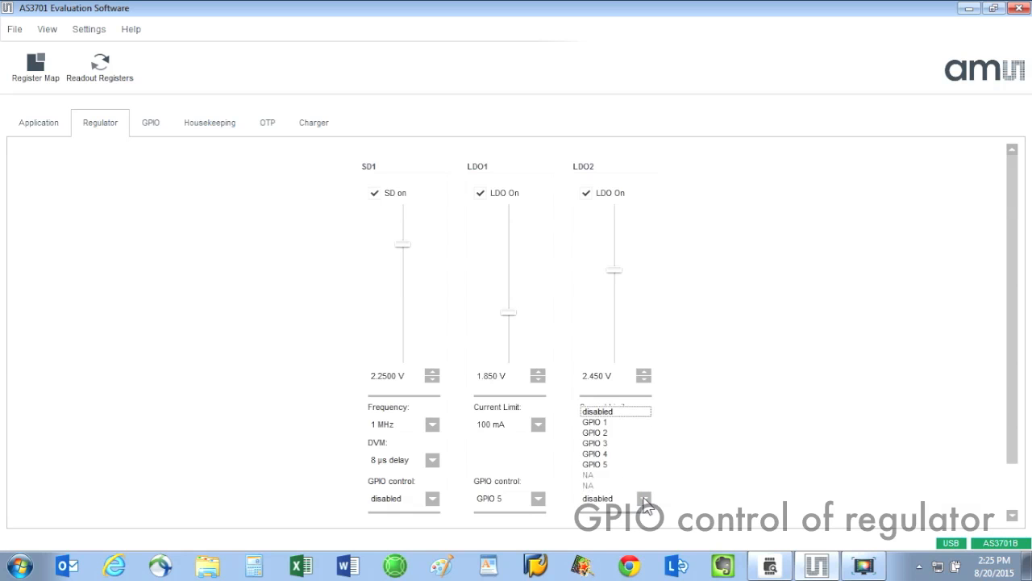
click(594, 453)
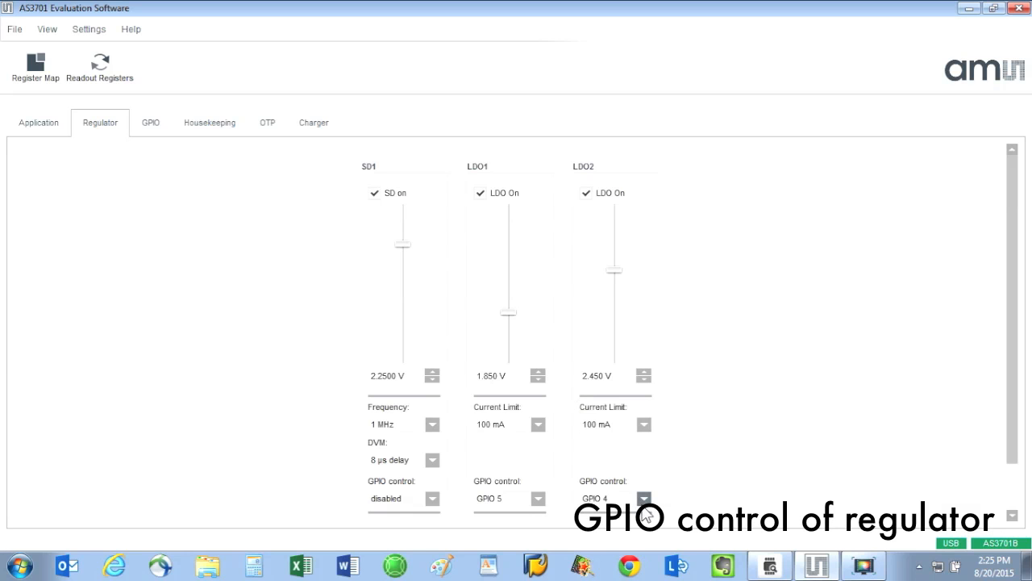
click(644, 498)
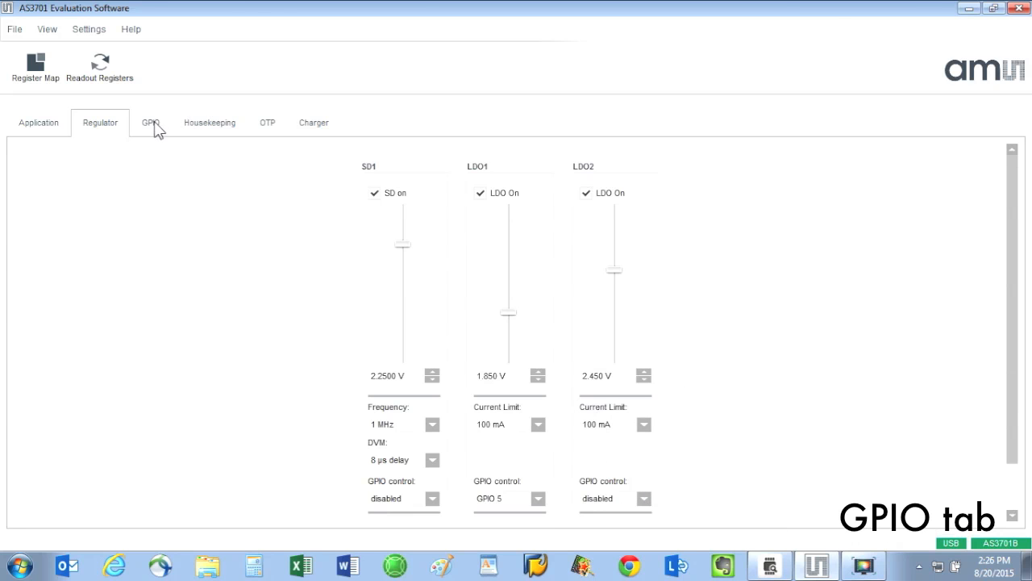
- Show the GPIO page with GPIO1–GPIO5 mode and IO settings
click(149, 123)
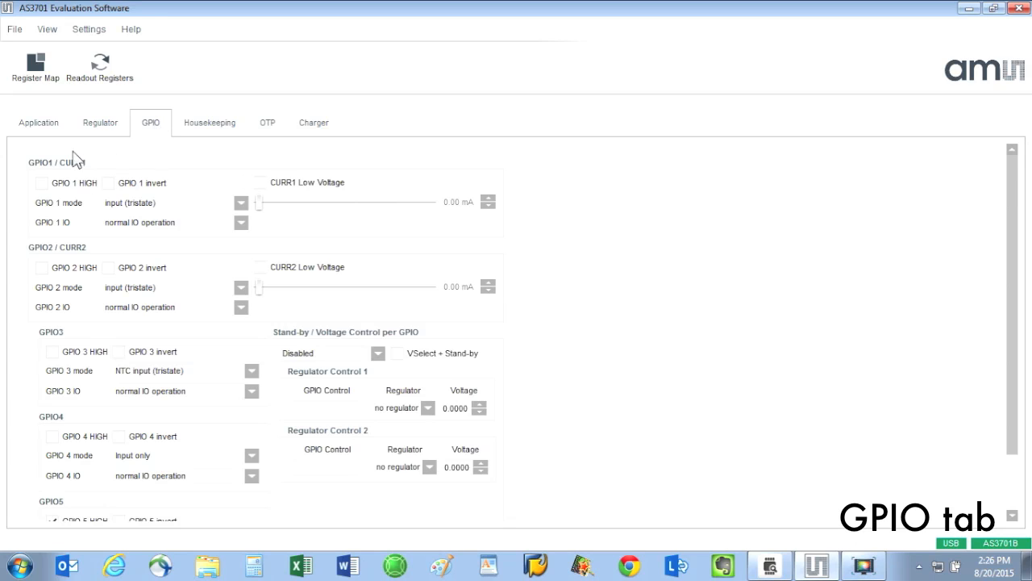
mouse_move(58, 261)
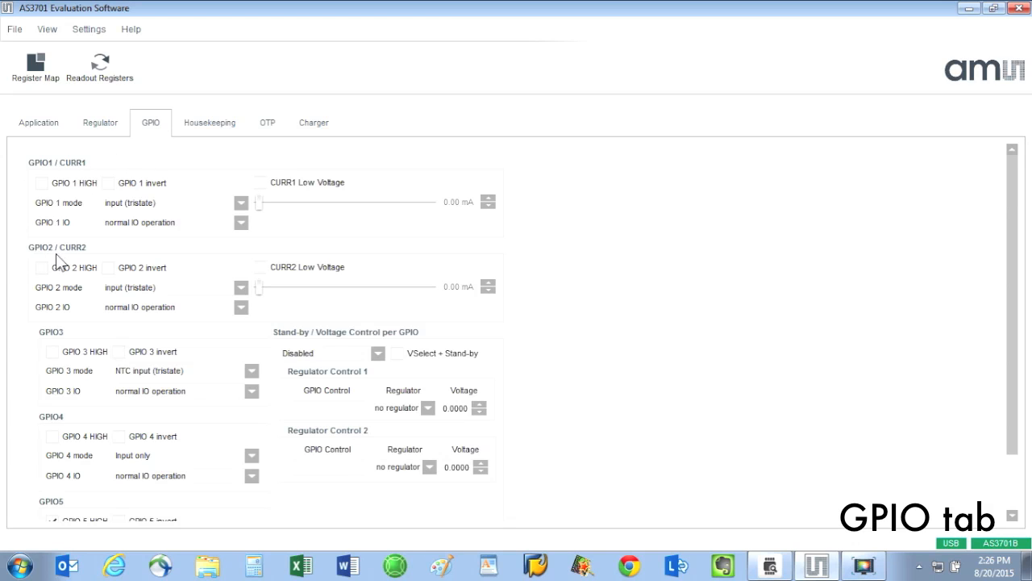
mouse_move(29, 356)
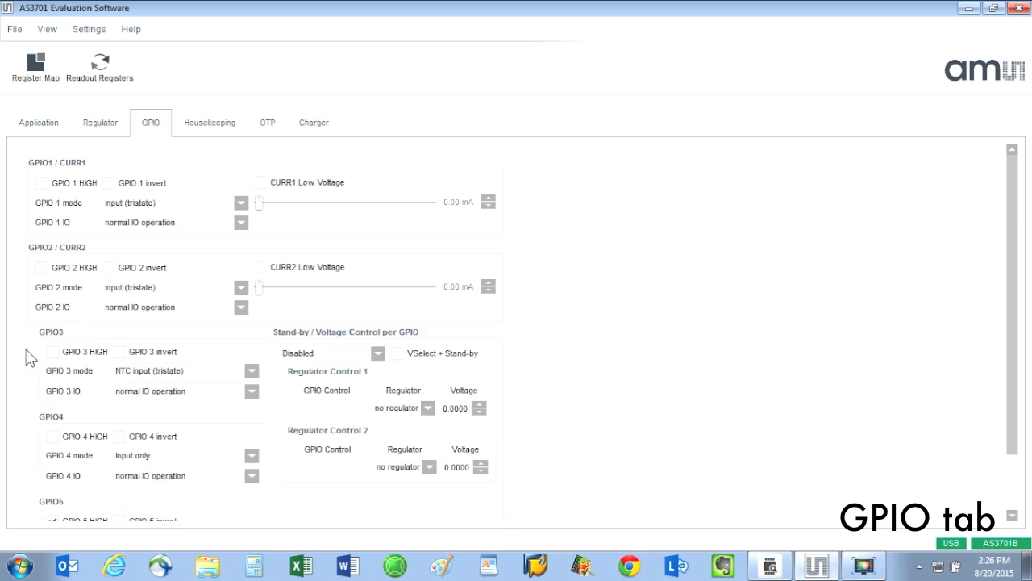
mouse_move(45, 503)
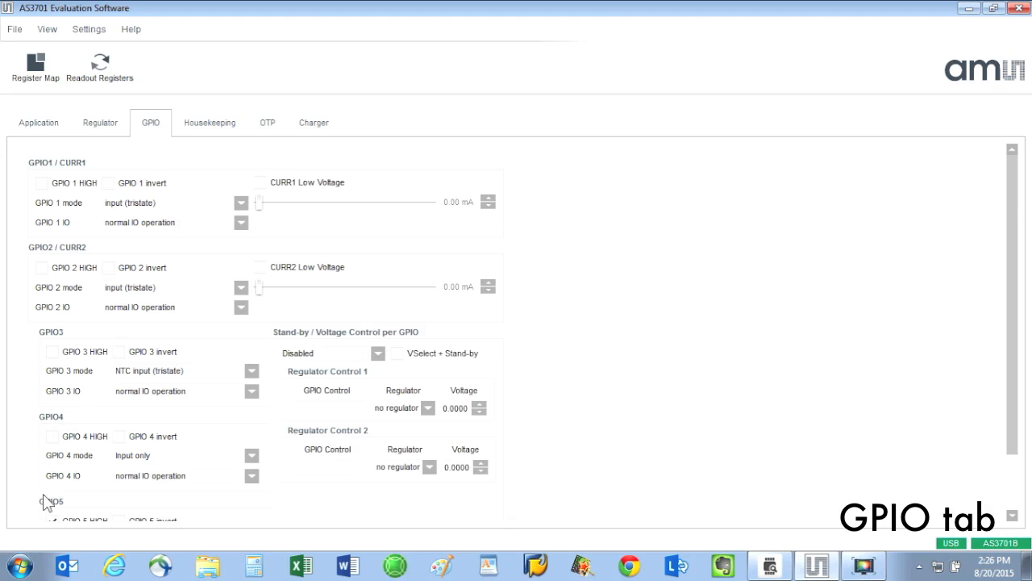
mouse_move(74, 248)
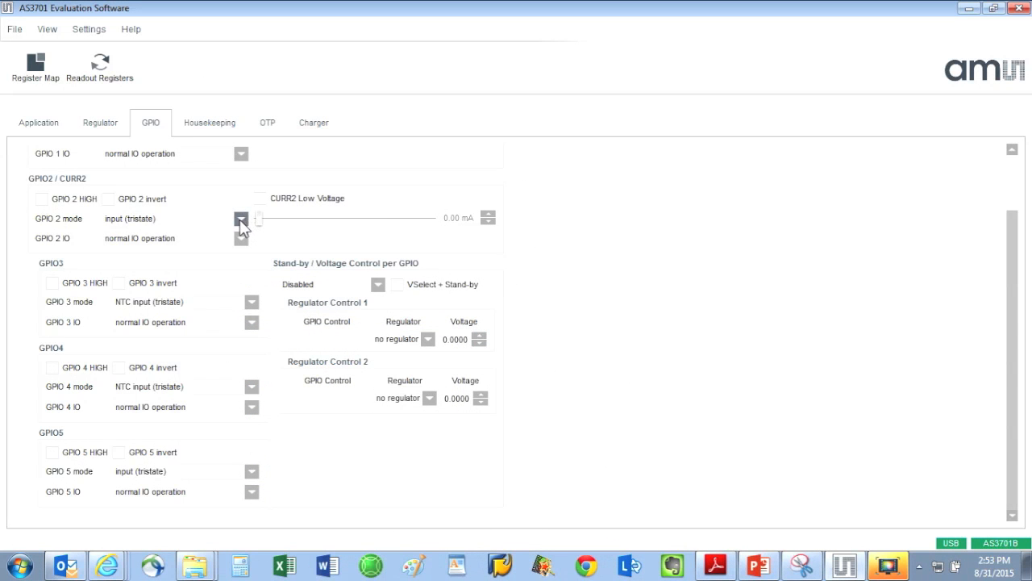
click(242, 220)
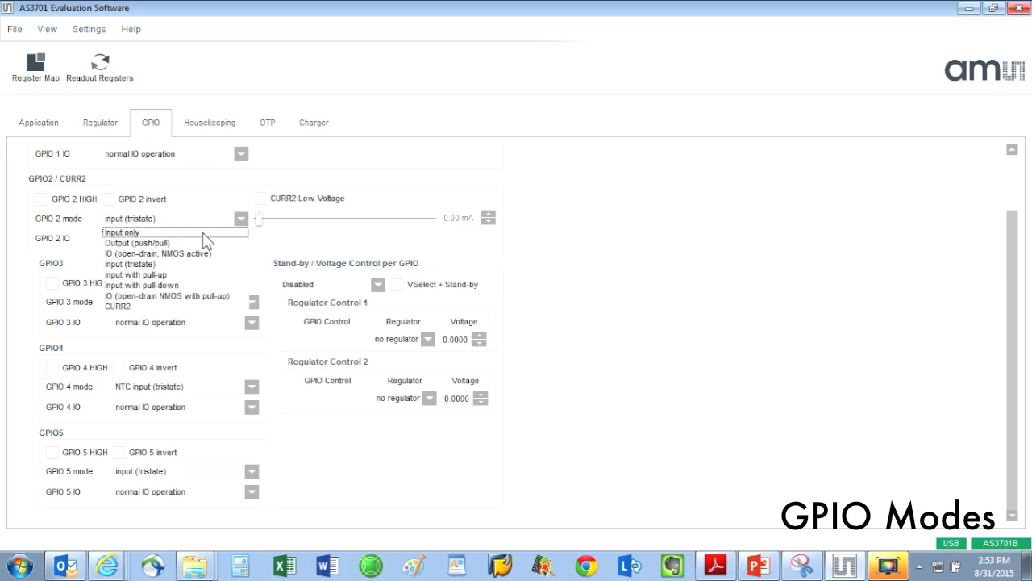
mouse_move(192, 254)
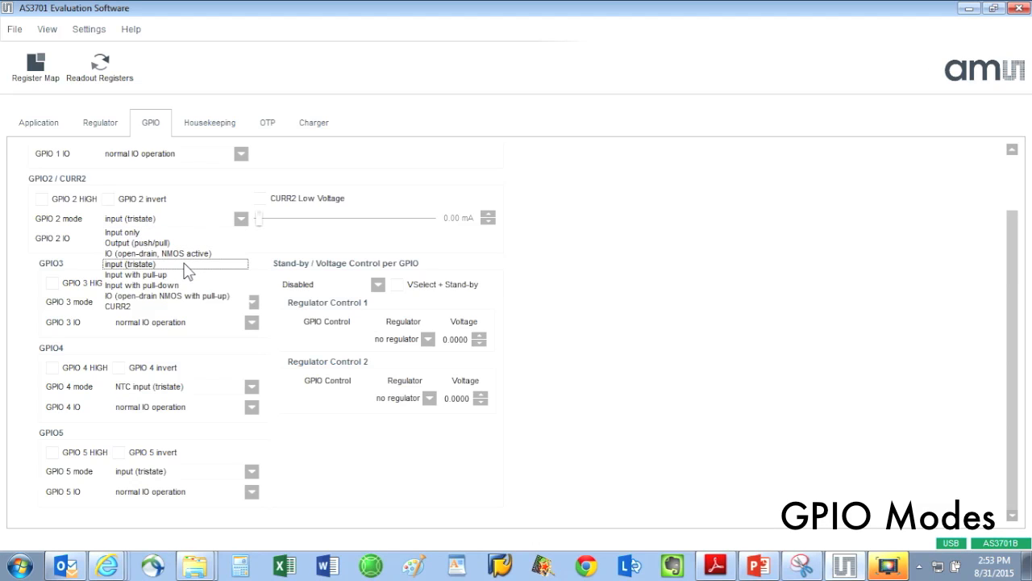
mouse_move(185, 274)
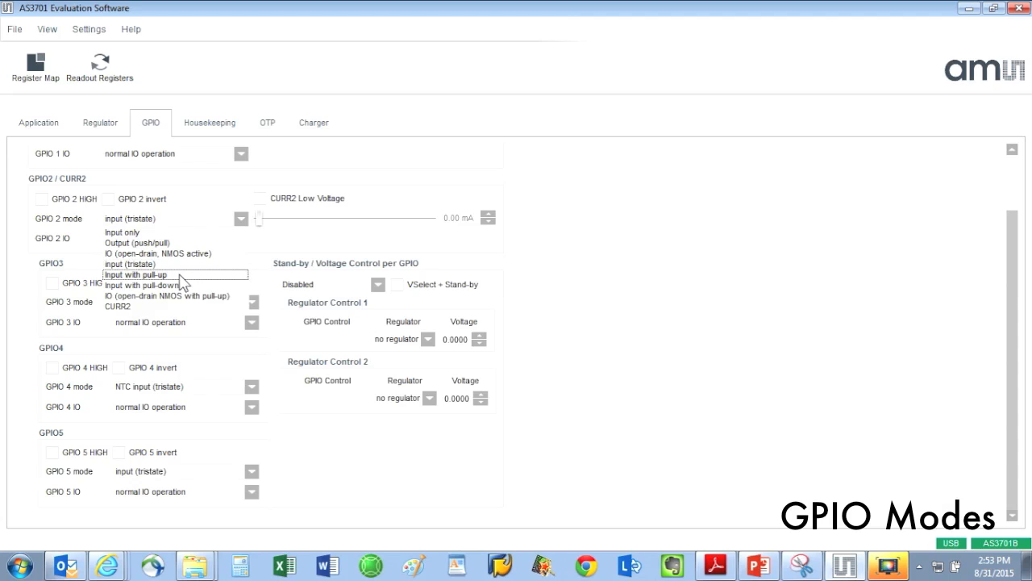
mouse_move(190, 283)
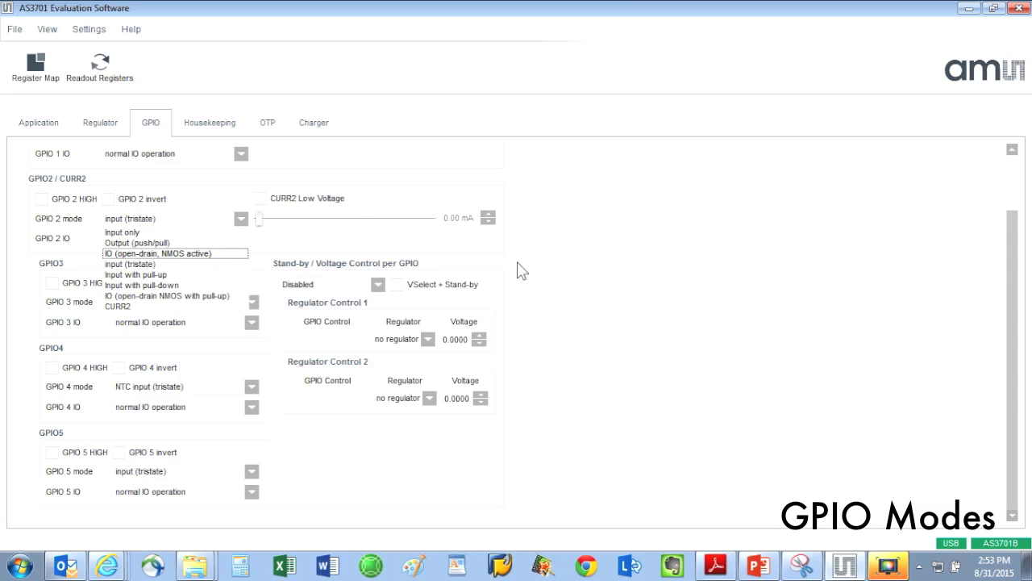
mouse_move(174, 296)
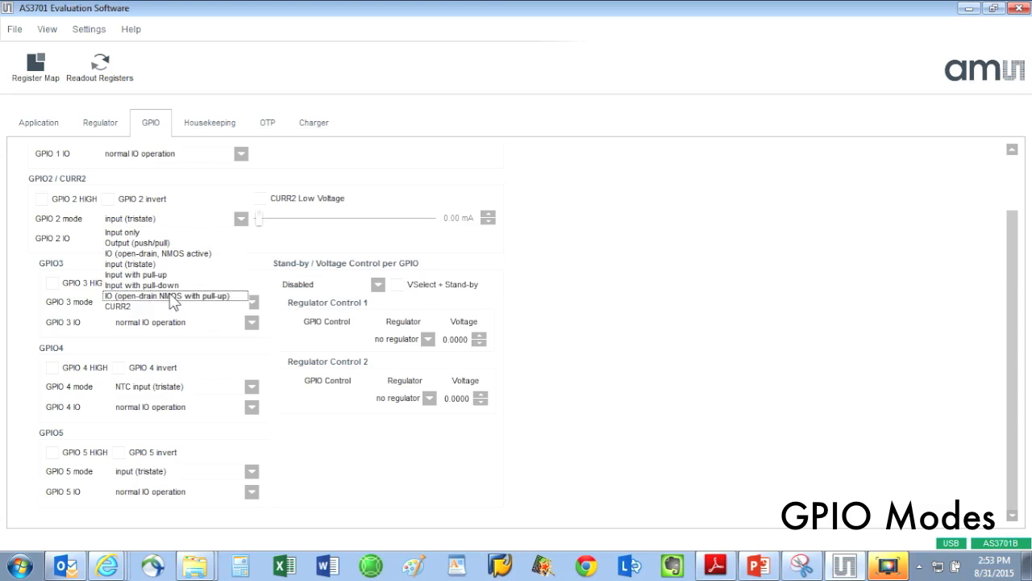
mouse_move(177, 306)
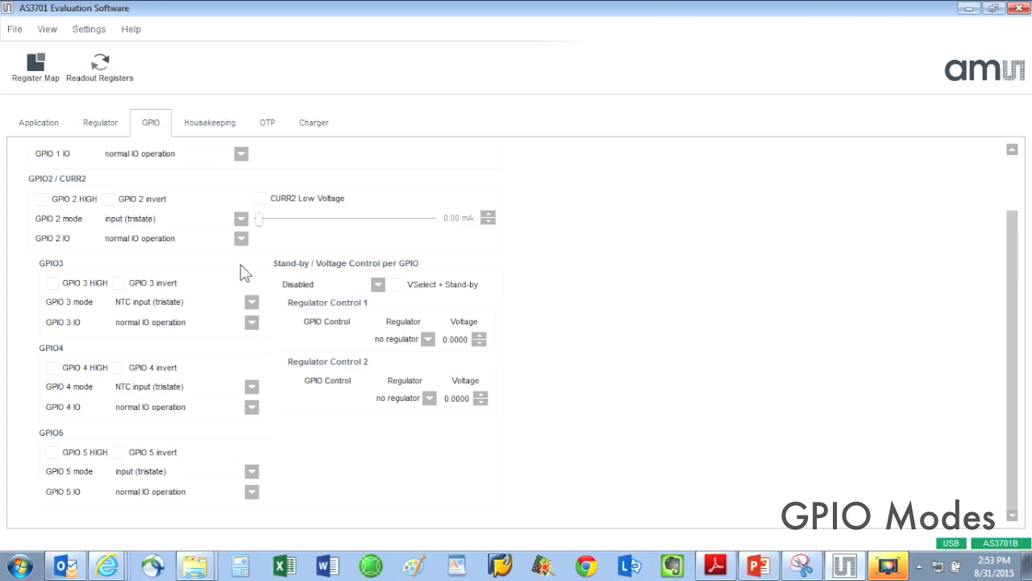
click(252, 302)
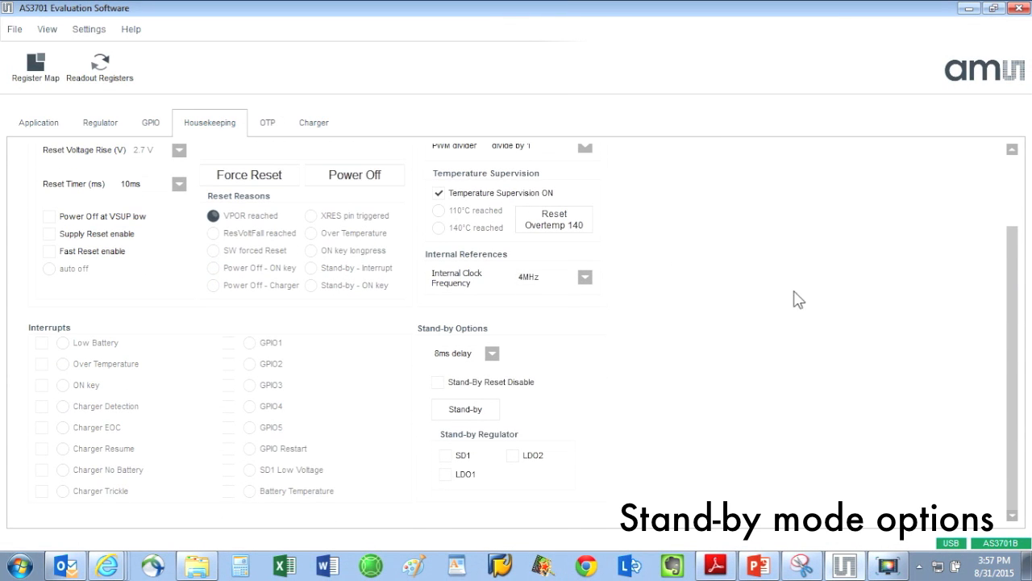
mouse_move(455, 336)
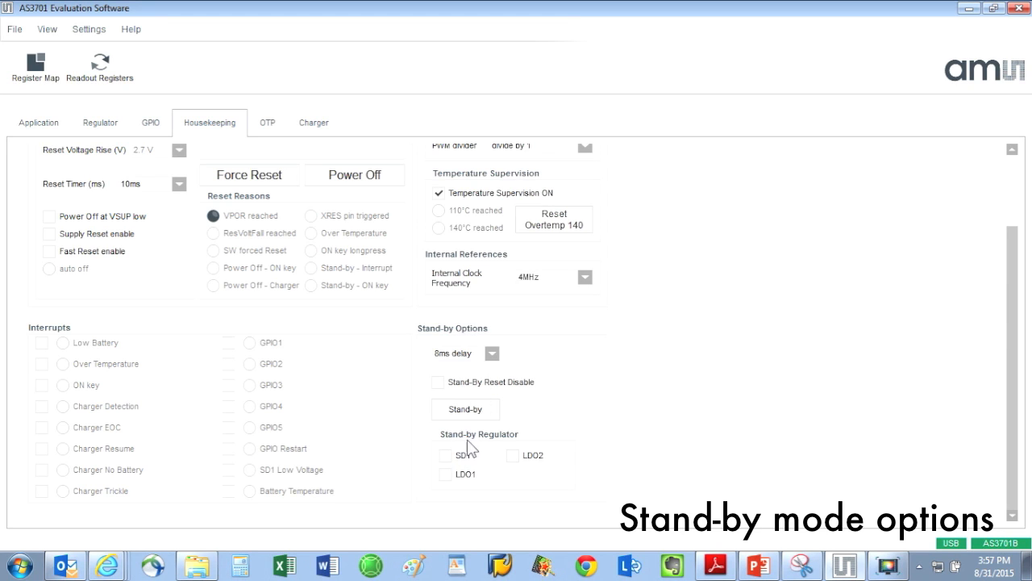
mouse_move(448, 460)
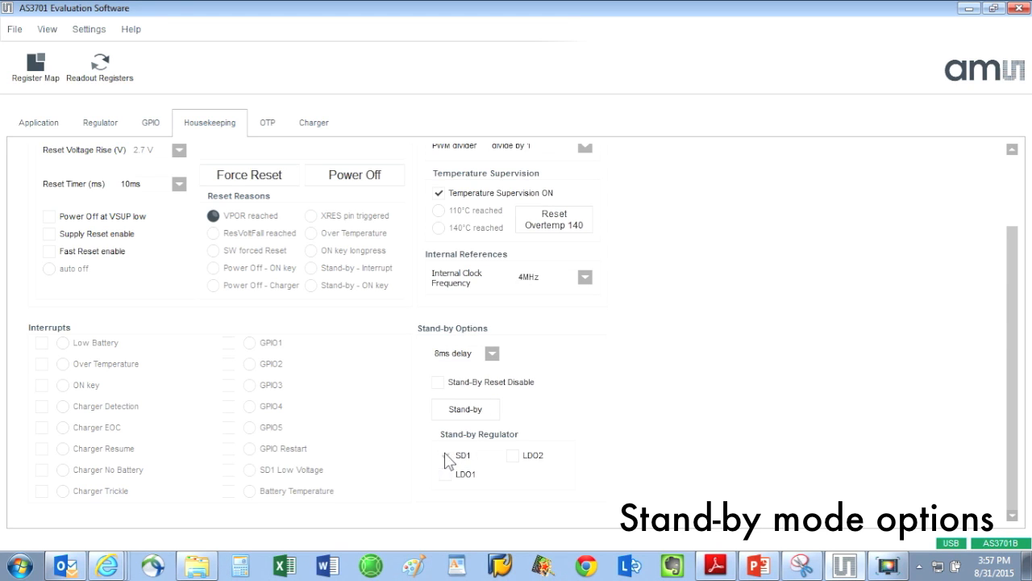
click(513, 455)
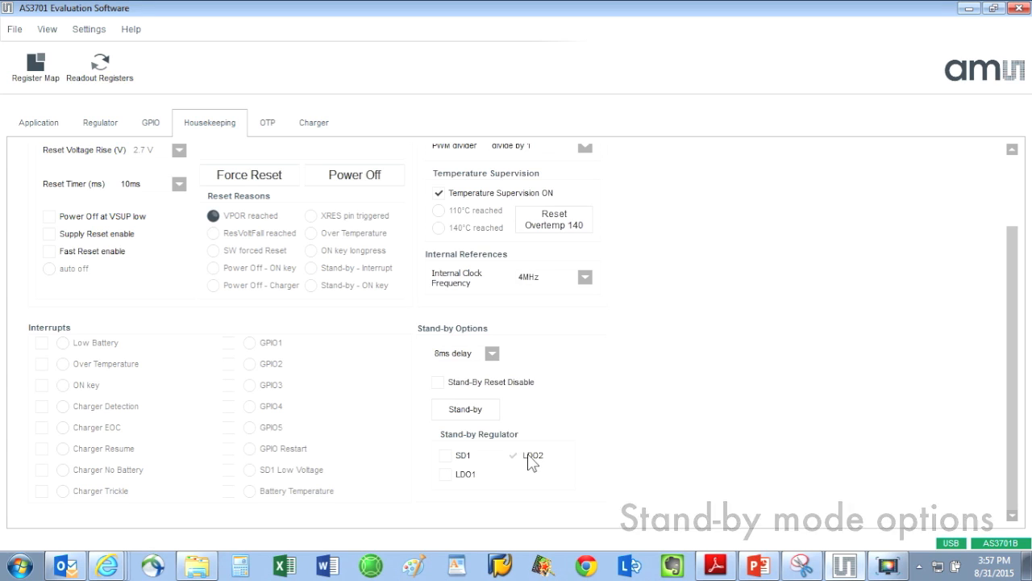
click(513, 455)
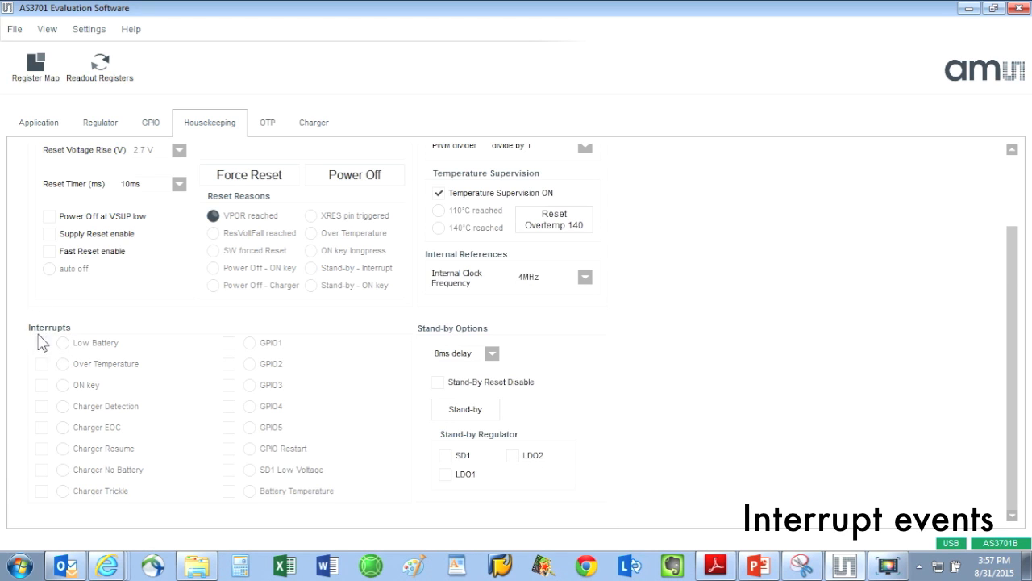
mouse_move(49, 342)
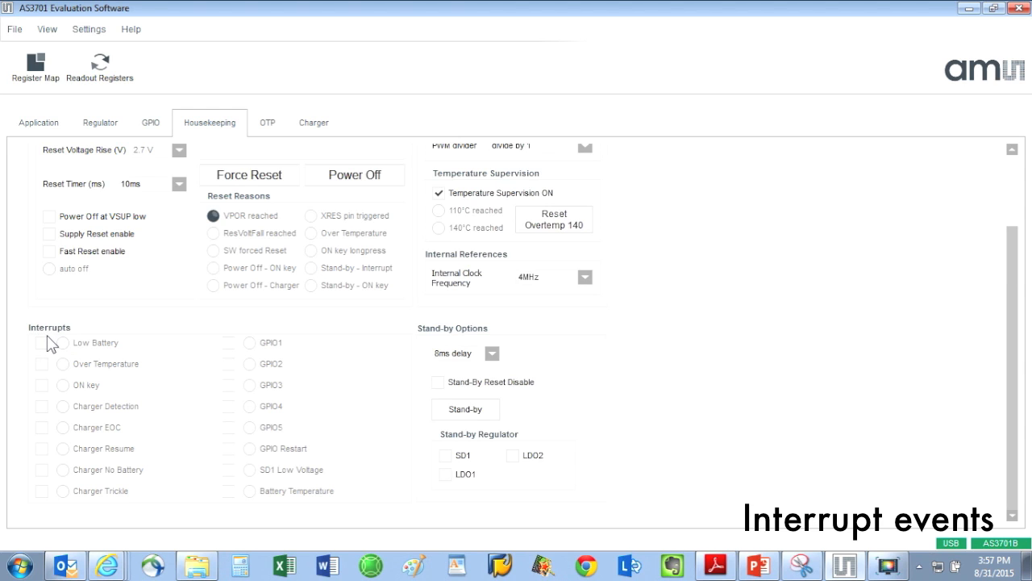
mouse_move(64, 357)
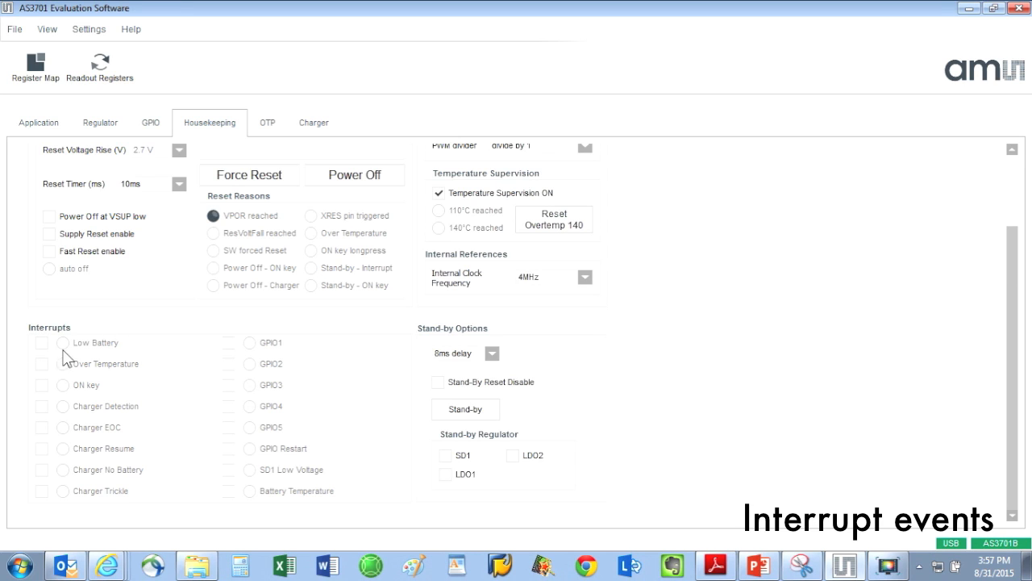
click(42, 342)
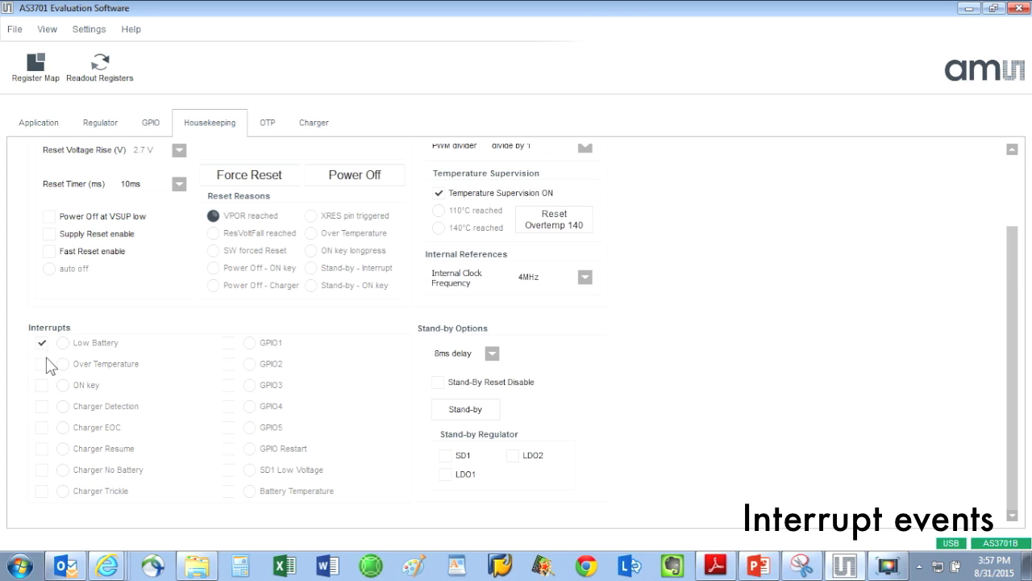
click(42, 364)
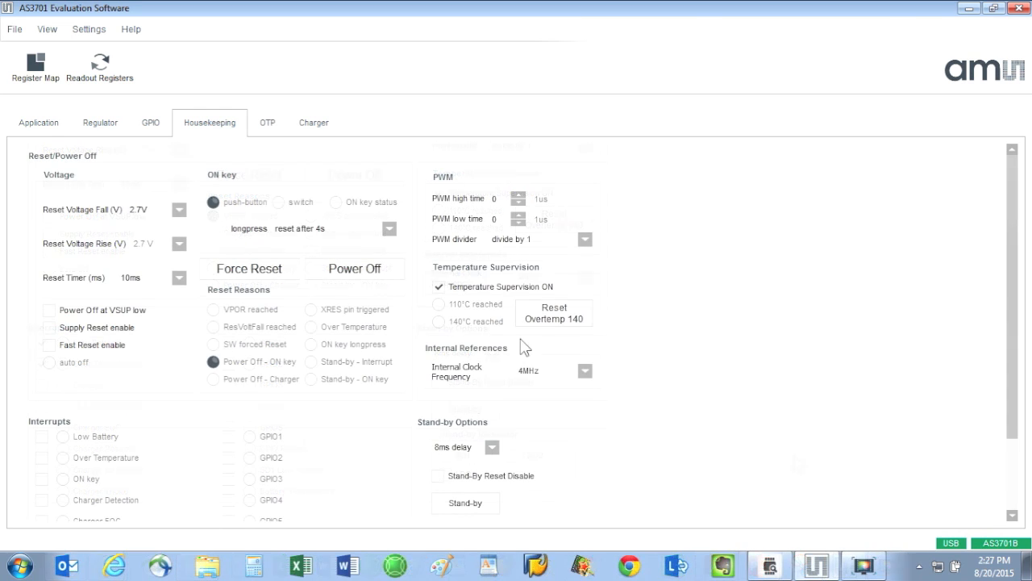
- On the OTP startup page, assign SD1 at 1.1 V to Timeslot 1
click(268, 123)
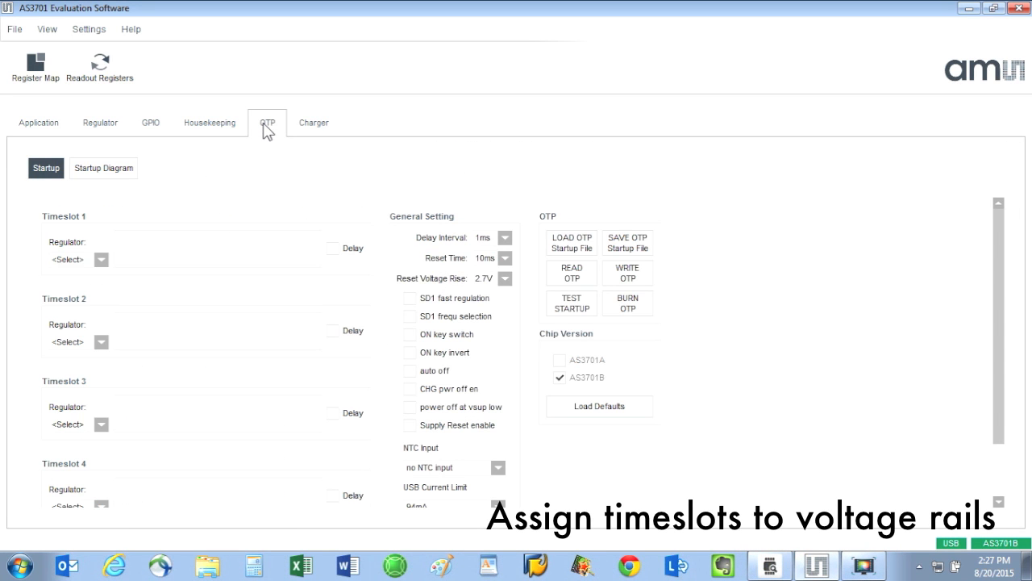
mouse_move(119, 265)
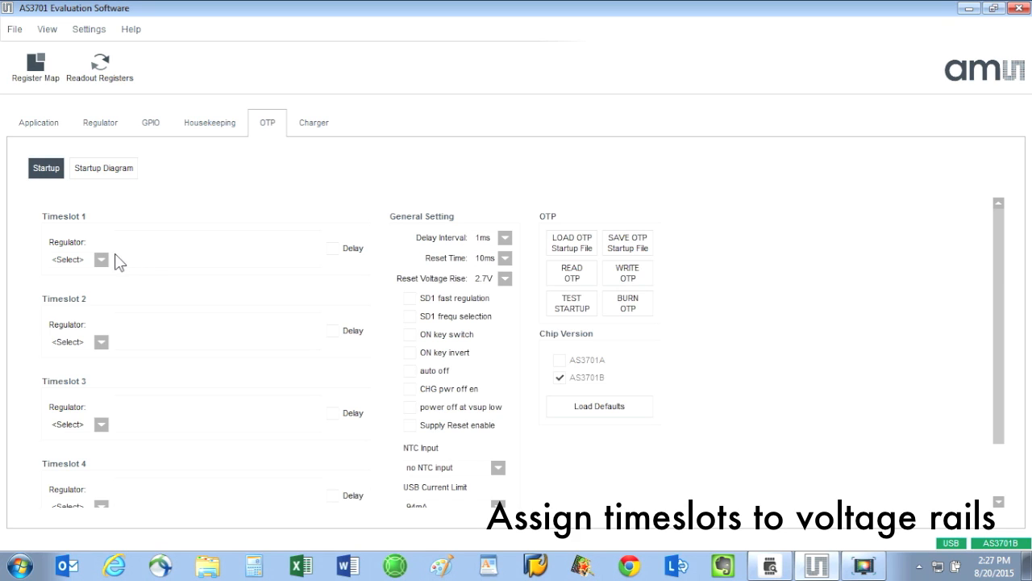
click(101, 258)
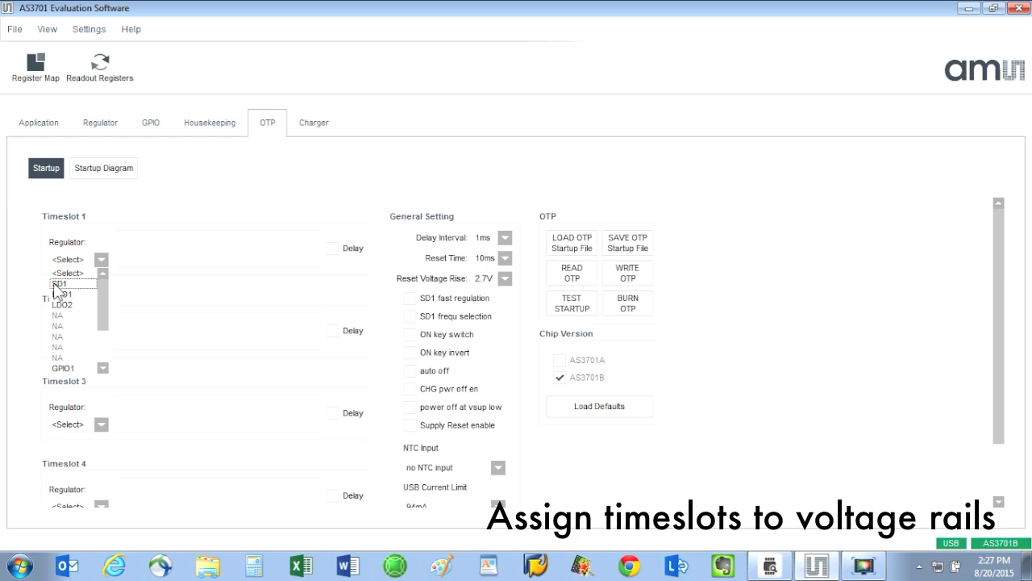
click(61, 284)
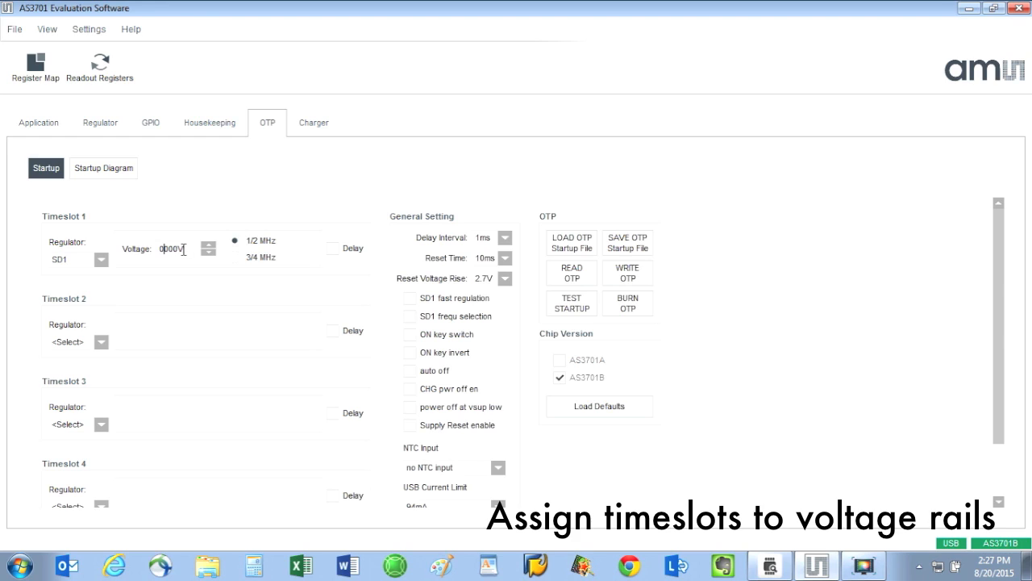
text(1000)
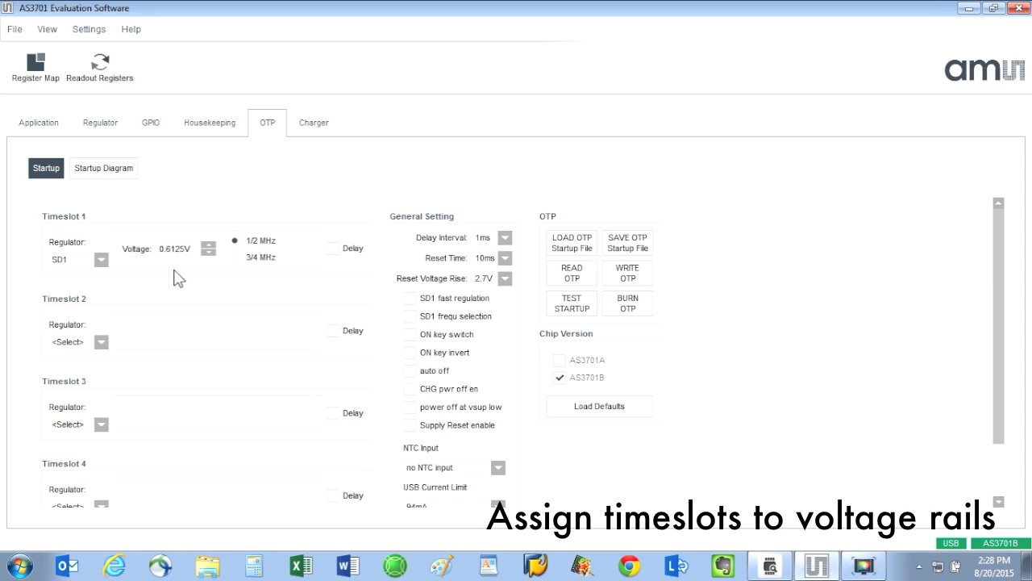
- Assign LDO1 to Timeslot 2 and set its voltage to 2.2 V
click(102, 342)
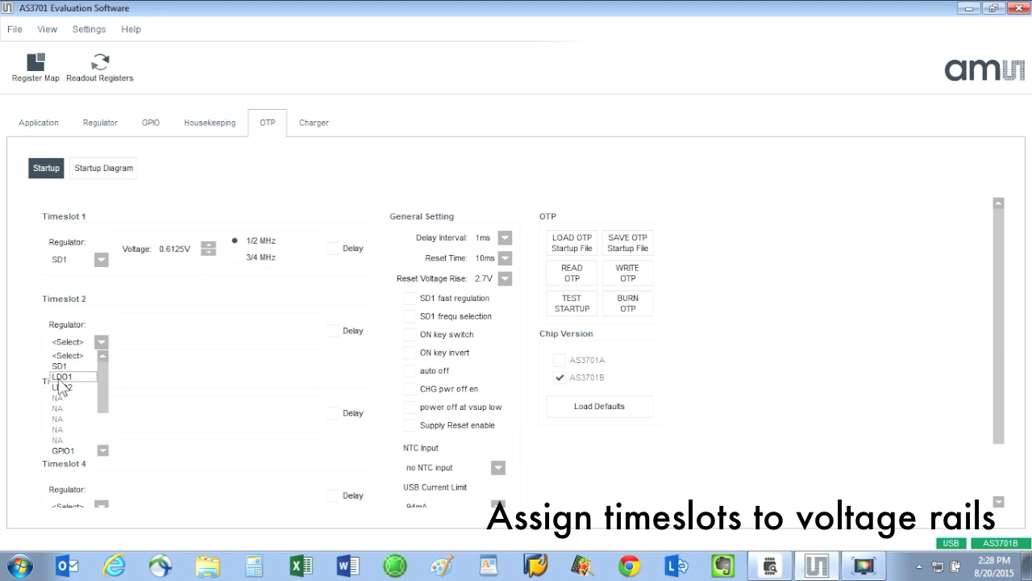
click(61, 377)
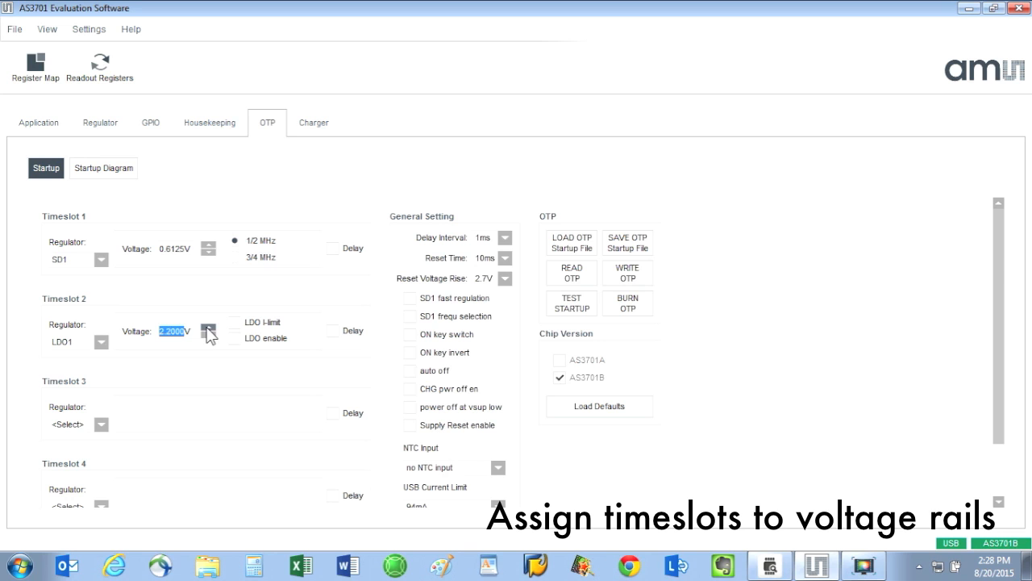
click(100, 423)
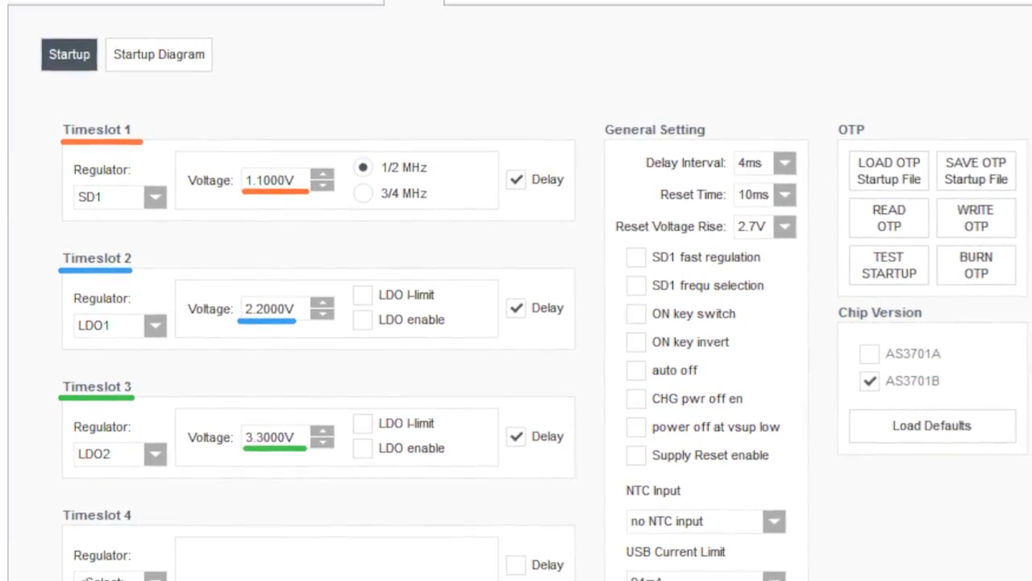
- Set the OTP startup delay interval to 4 ms
scroll(down, 3)
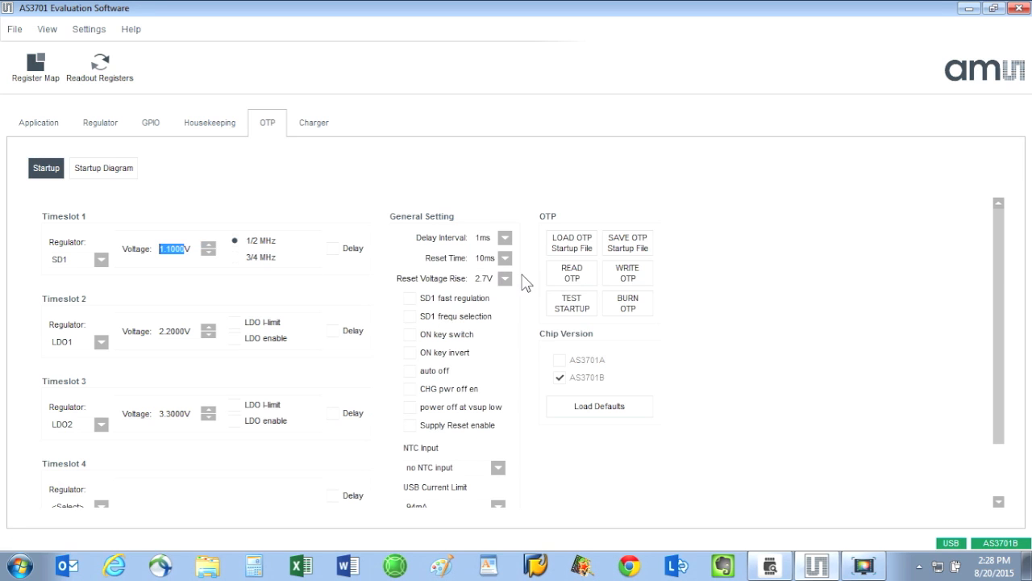
click(506, 238)
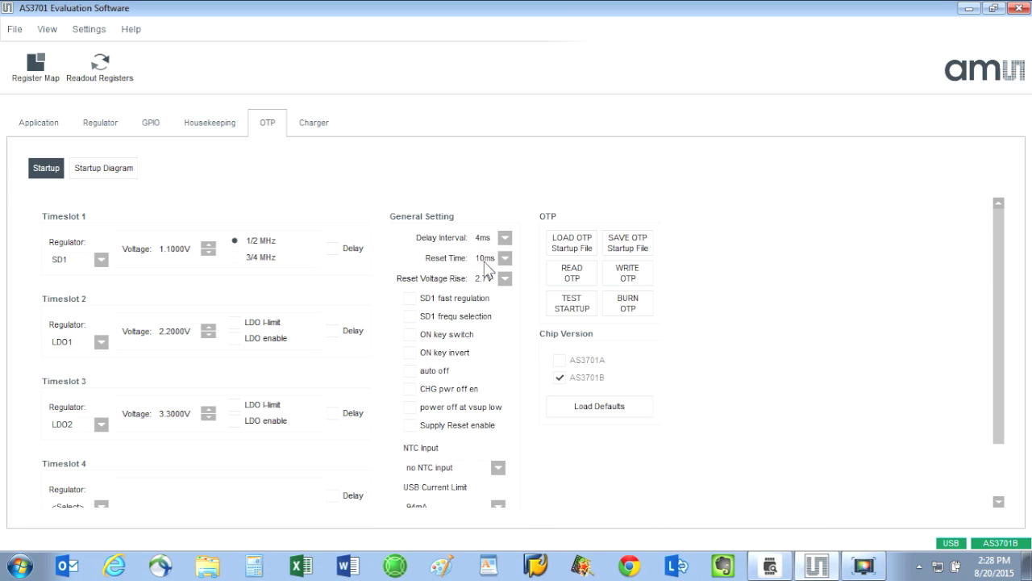
mouse_move(628, 242)
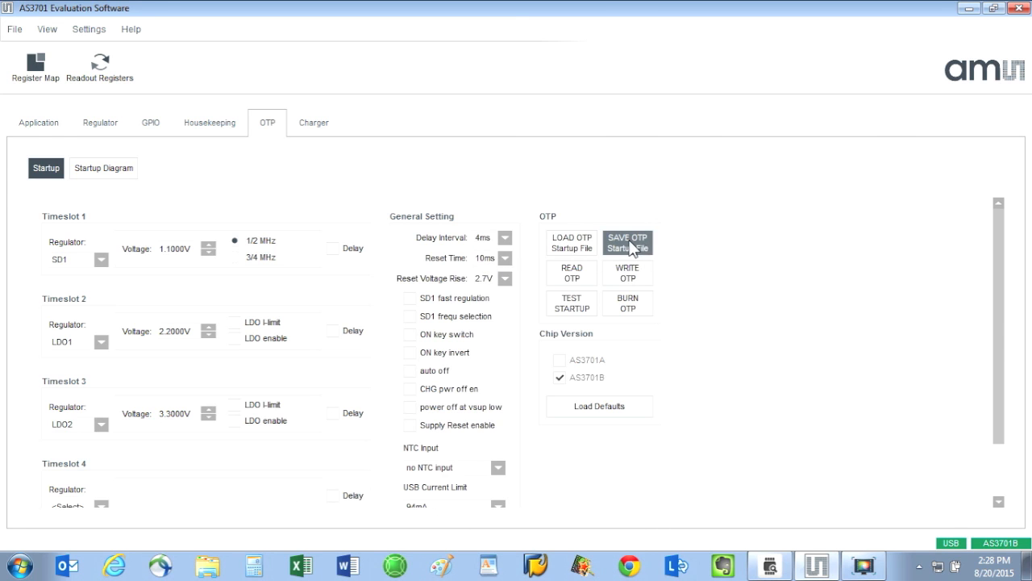
- Save the startup settings over the existing PowerUp-Sequence123 file, confirming replacement
click(627, 242)
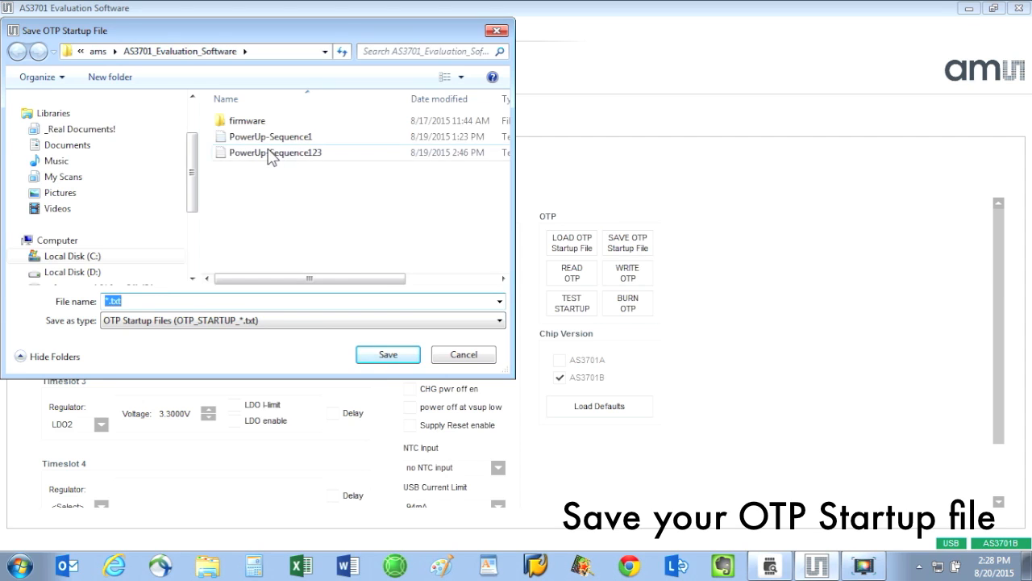
click(274, 152)
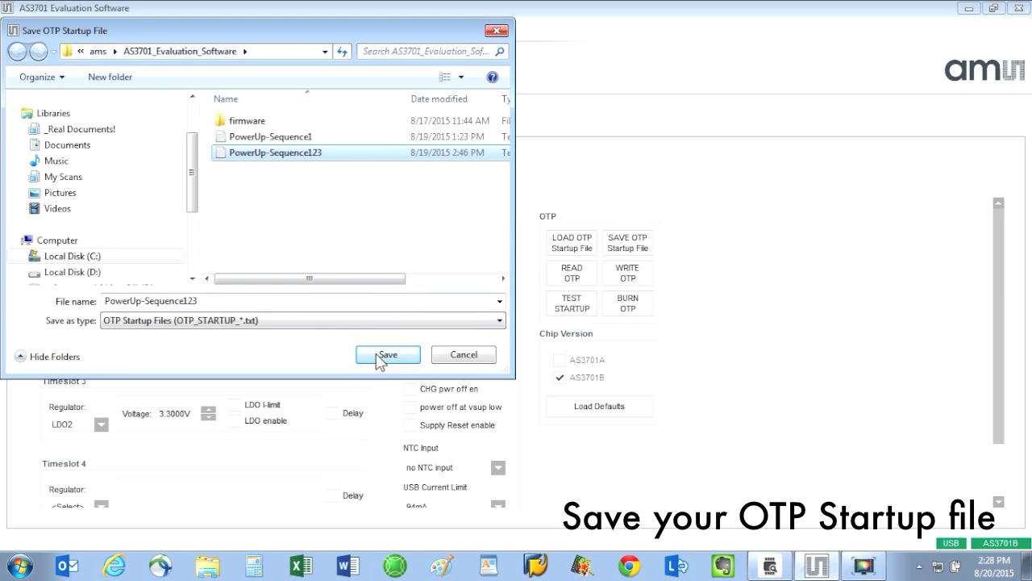
click(387, 355)
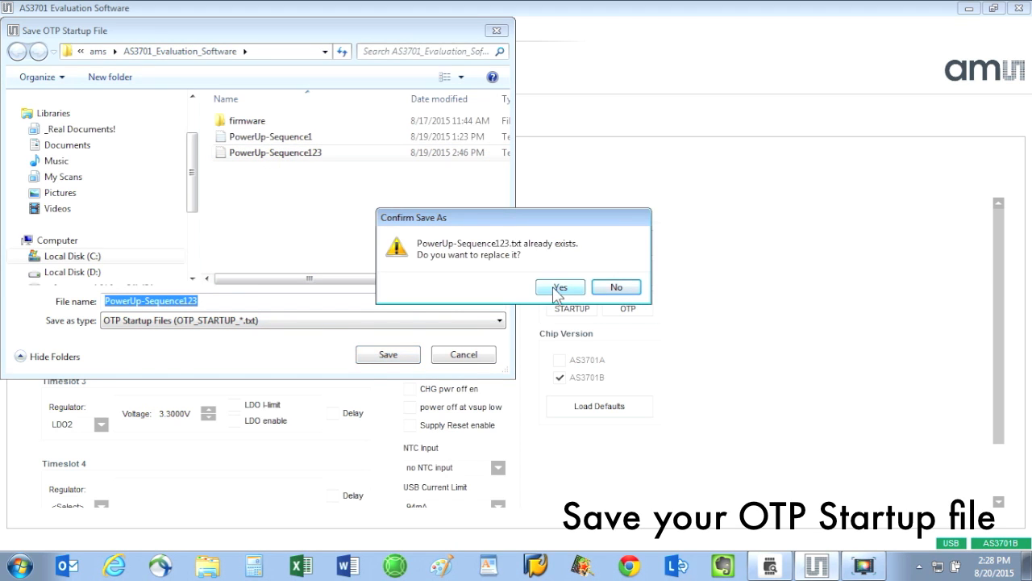
click(558, 287)
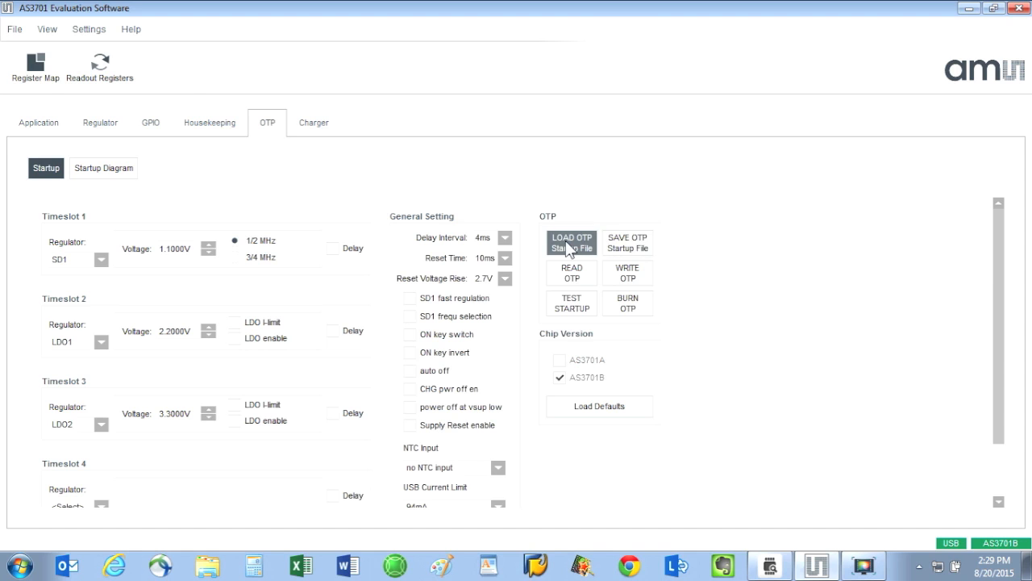
- Load the PowerUp-Sequence123 startup file, restoring SD1 1.1000V, LDO1 2.2000V and LDO2 3.3000V
click(571, 242)
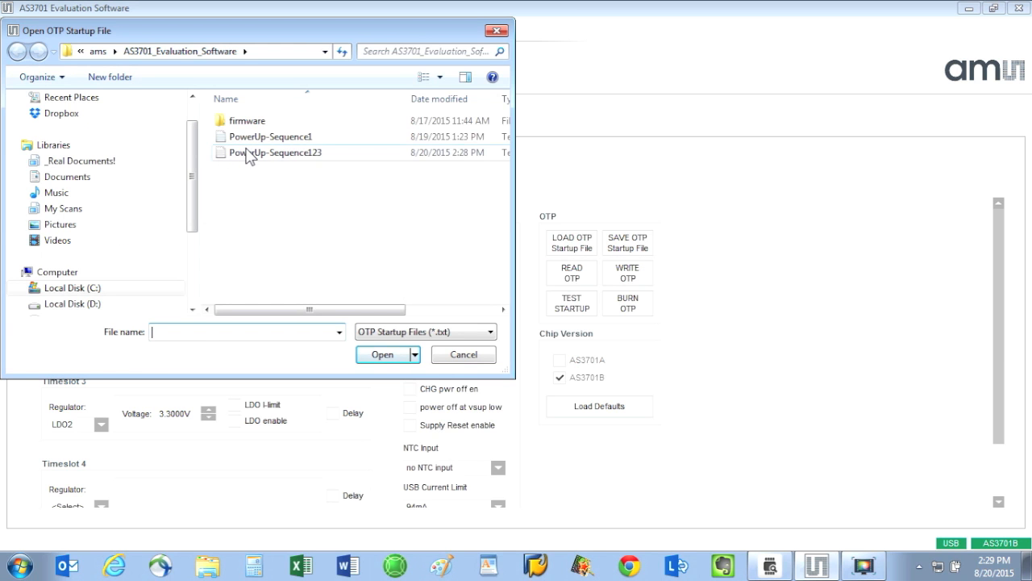
click(276, 151)
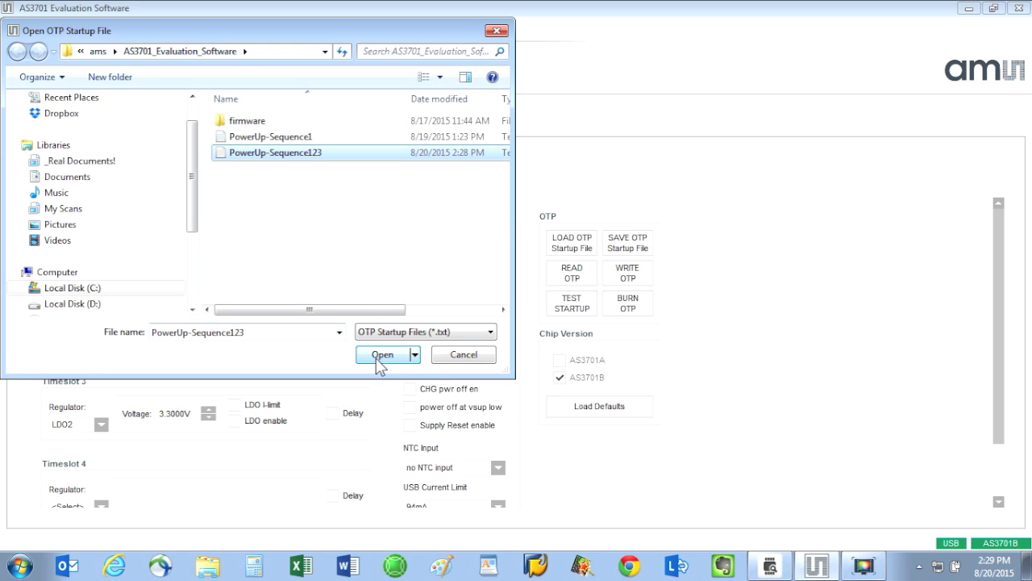
click(382, 355)
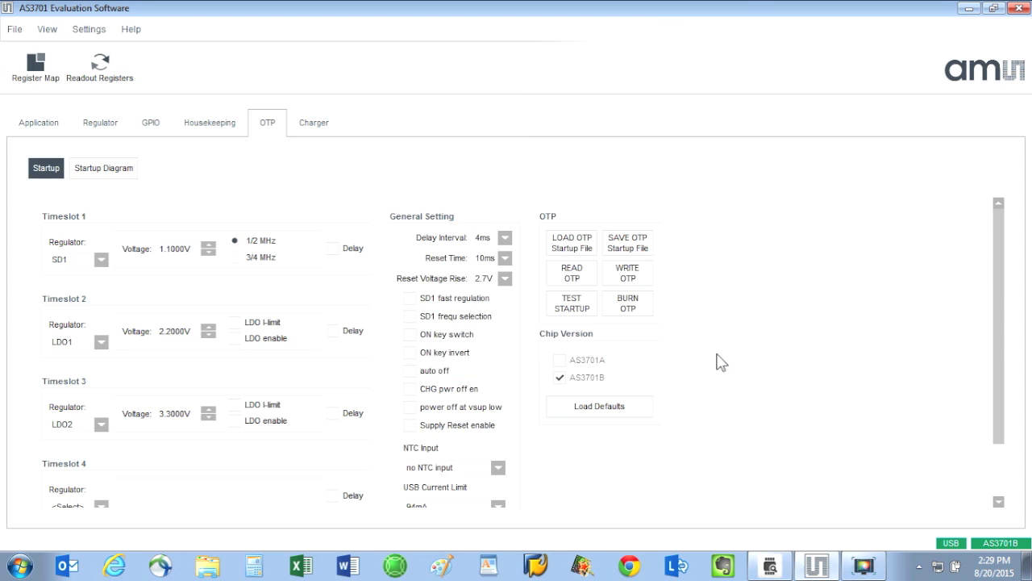
mouse_move(721, 251)
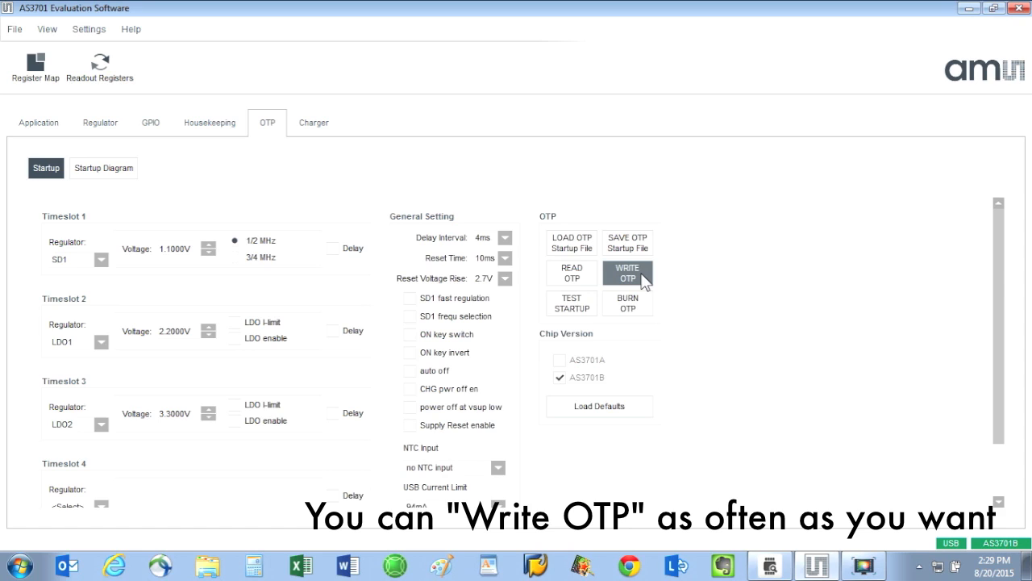
mouse_move(621, 281)
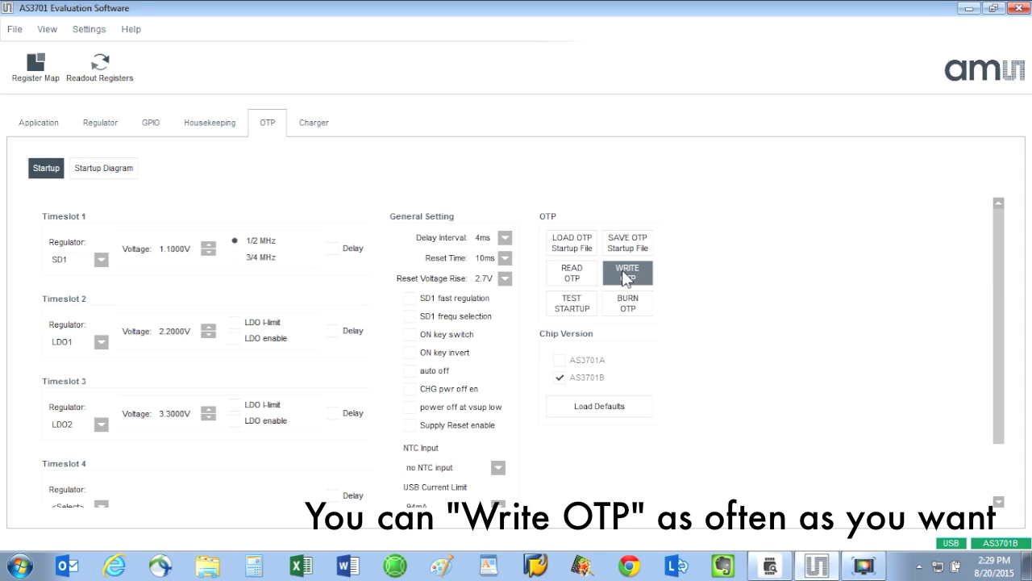
- Write the SD1, LDO1, LDO2 startup sequence to the chip's OTP three times
click(627, 272)
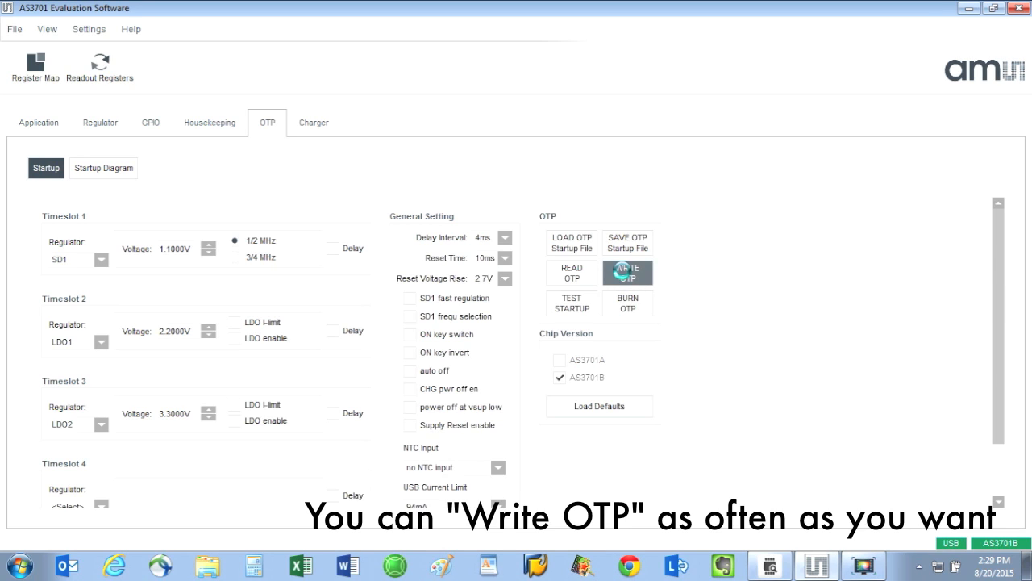
click(627, 273)
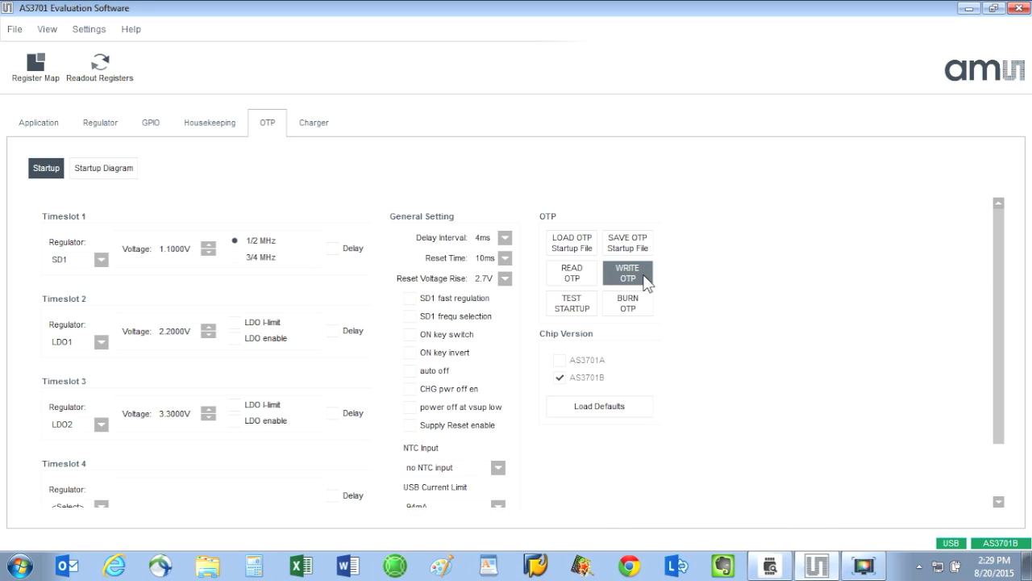
click(571, 303)
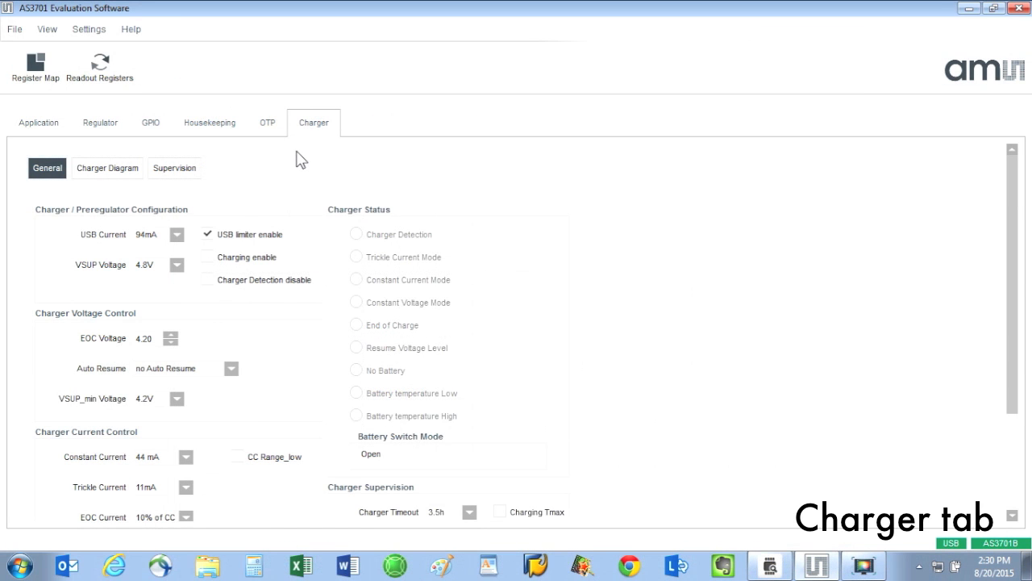
mouse_move(277, 181)
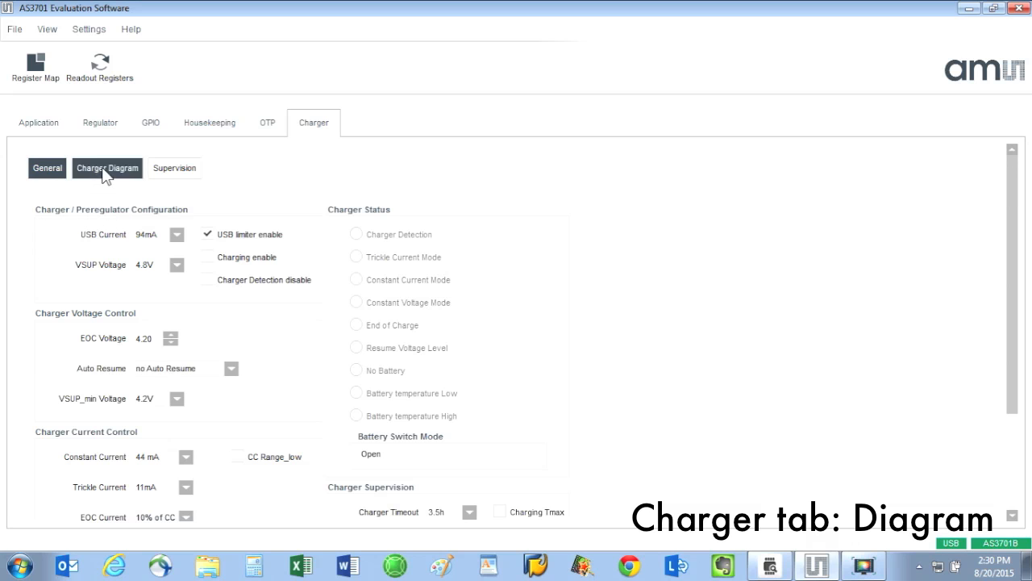
- Review the charger phase diagram, then the Supervision page with high-temperature NTC supervision at 45°C
click(107, 167)
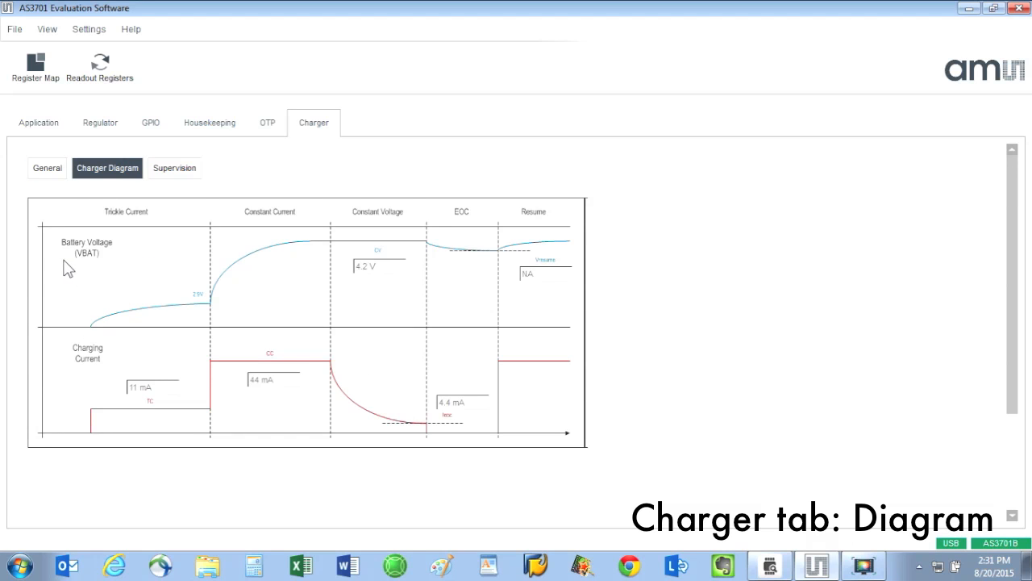
mouse_move(216, 320)
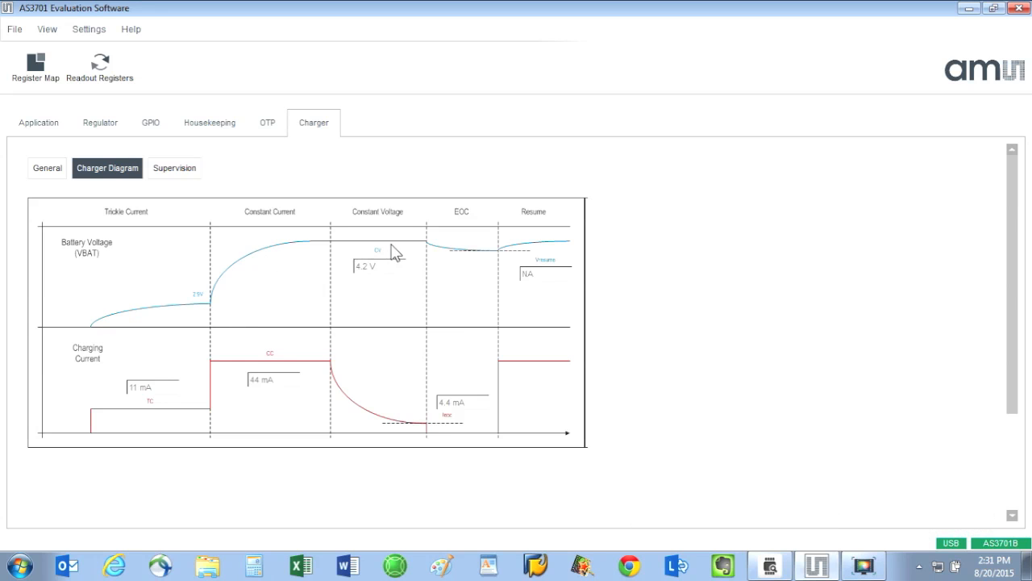
mouse_move(219, 142)
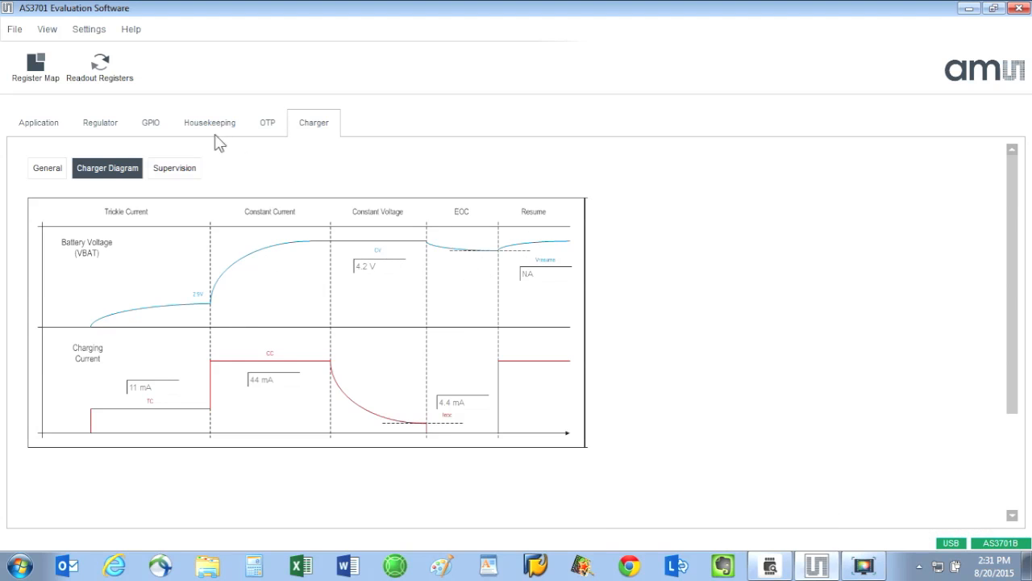
click(175, 168)
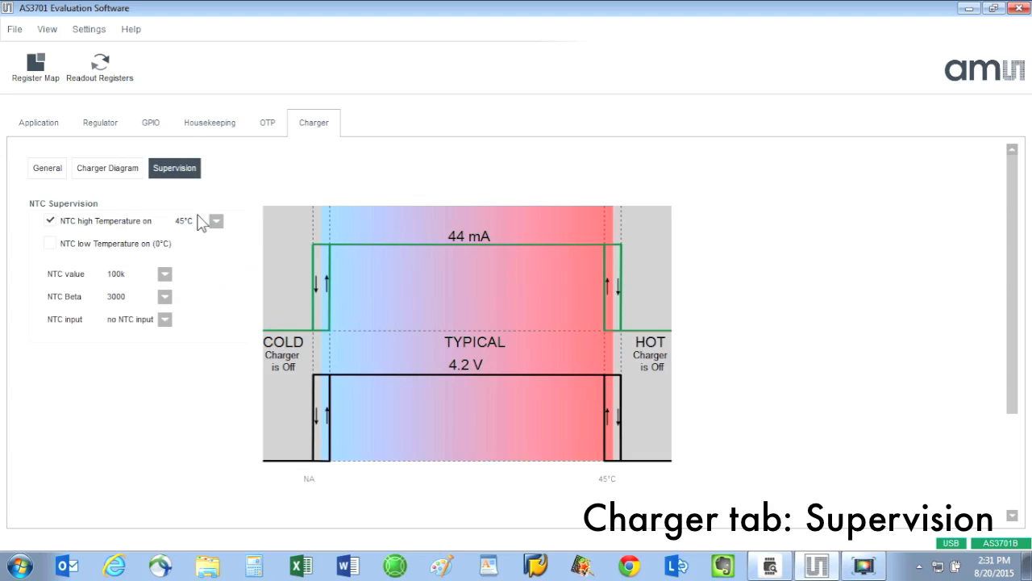
mouse_move(113, 229)
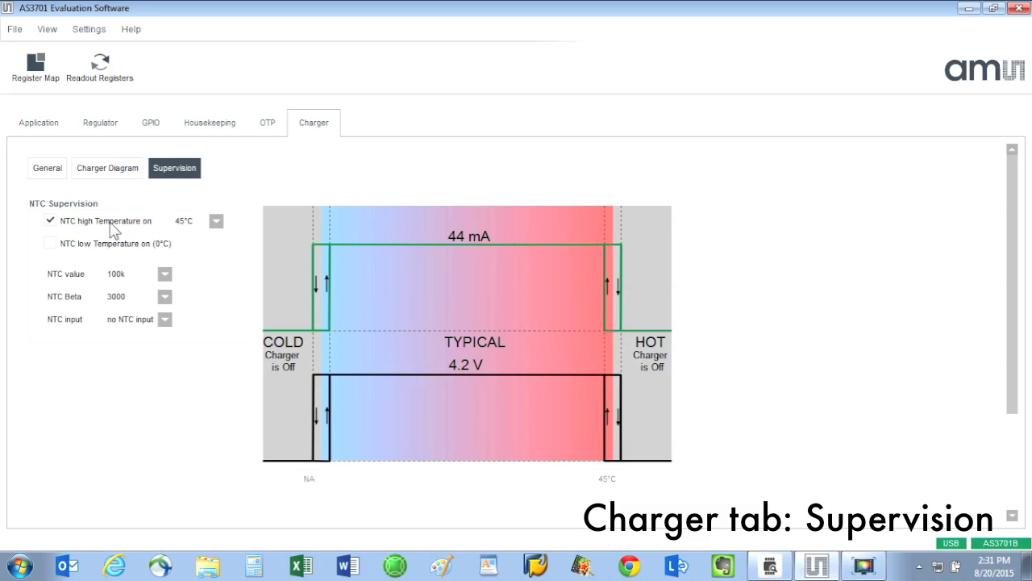
click(49, 242)
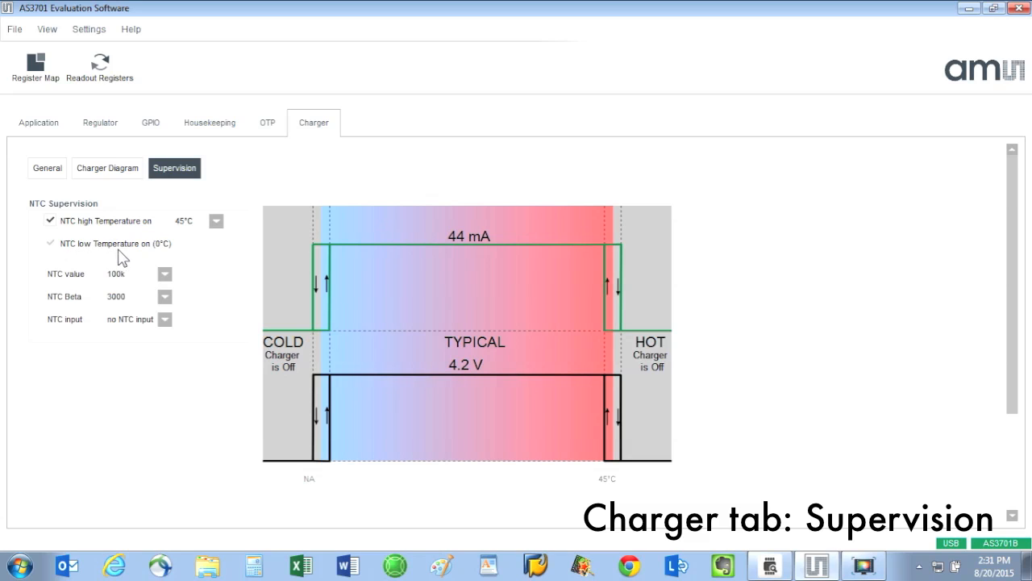
click(50, 242)
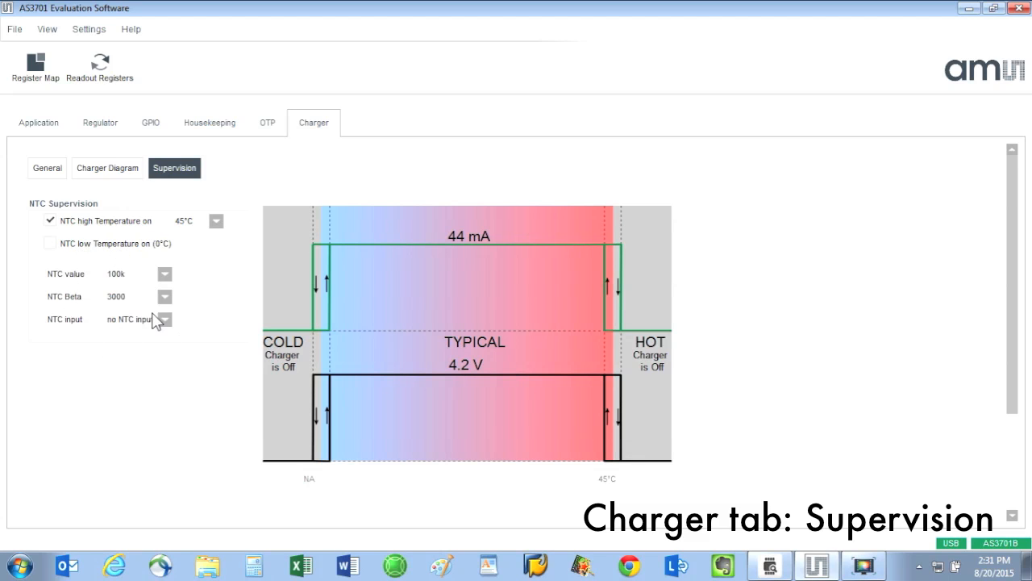
mouse_move(429, 172)
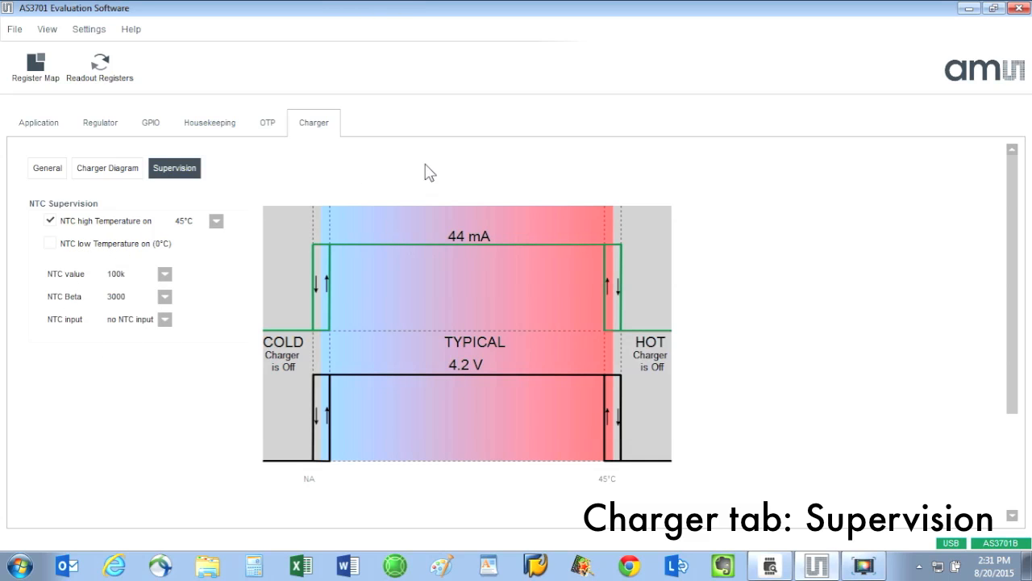